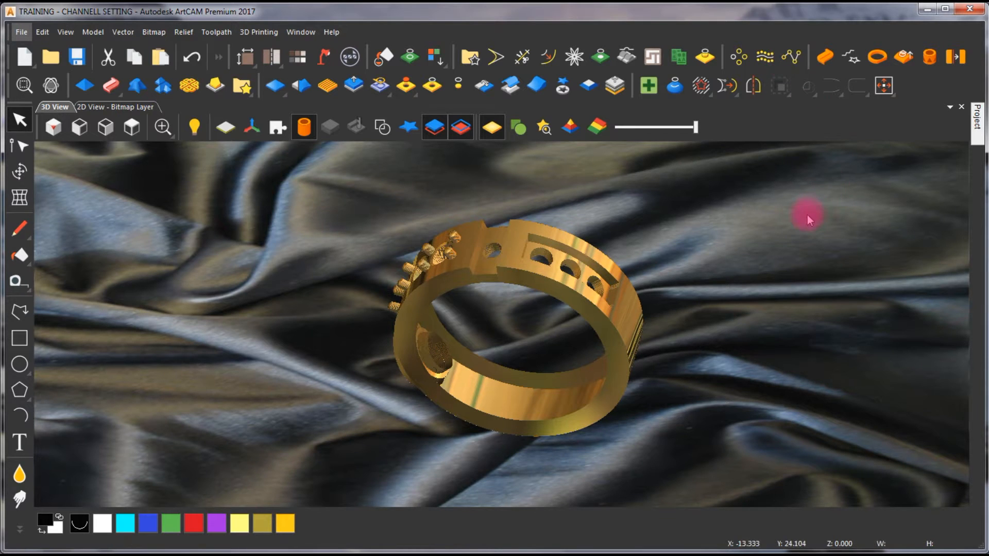
View the ring from the top and display it in the active bitmap colours.
click(132, 128)
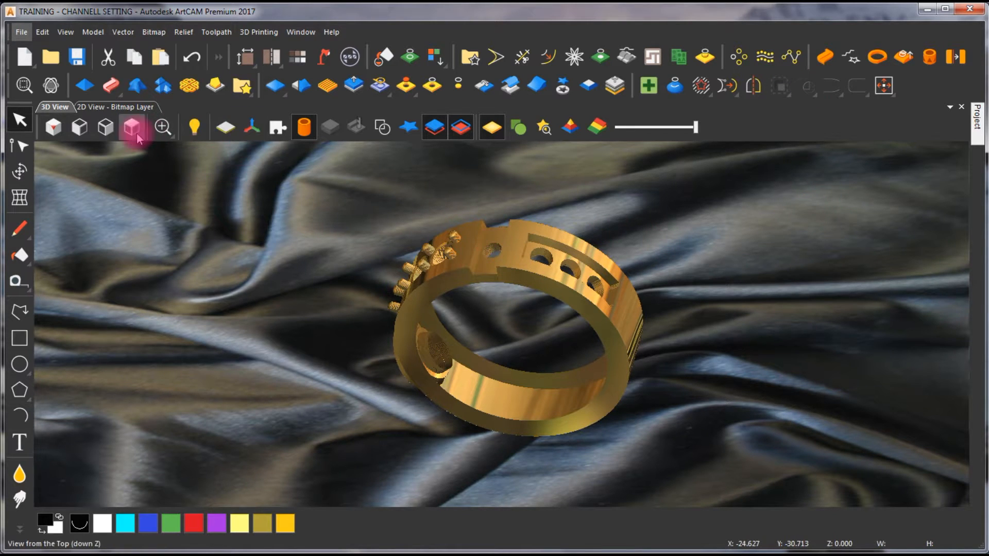
click(53, 127)
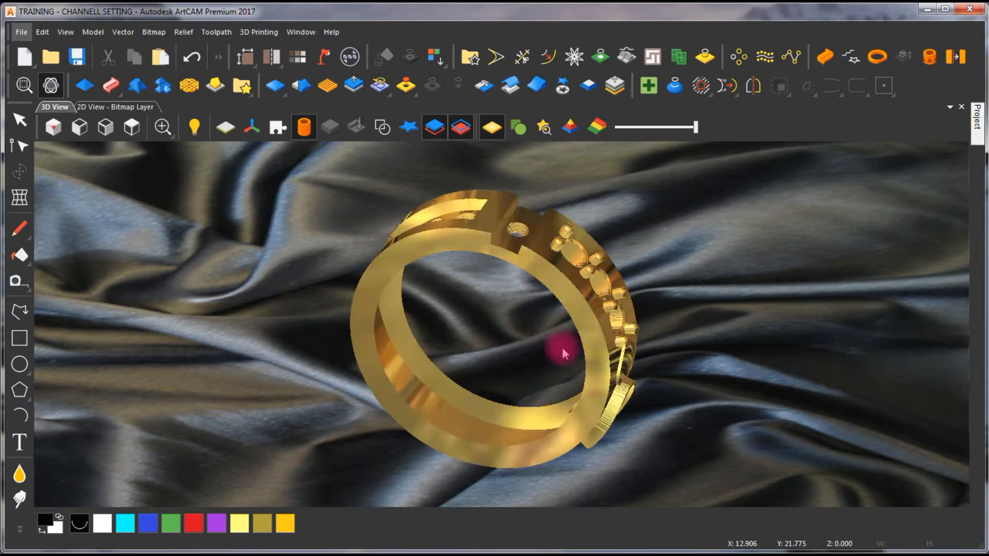
click(517, 127)
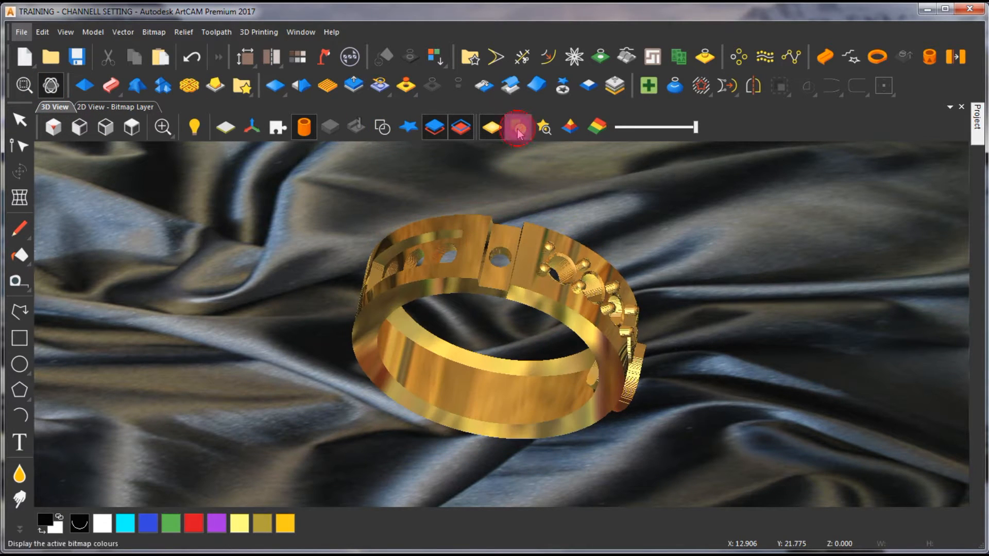
click(517, 128)
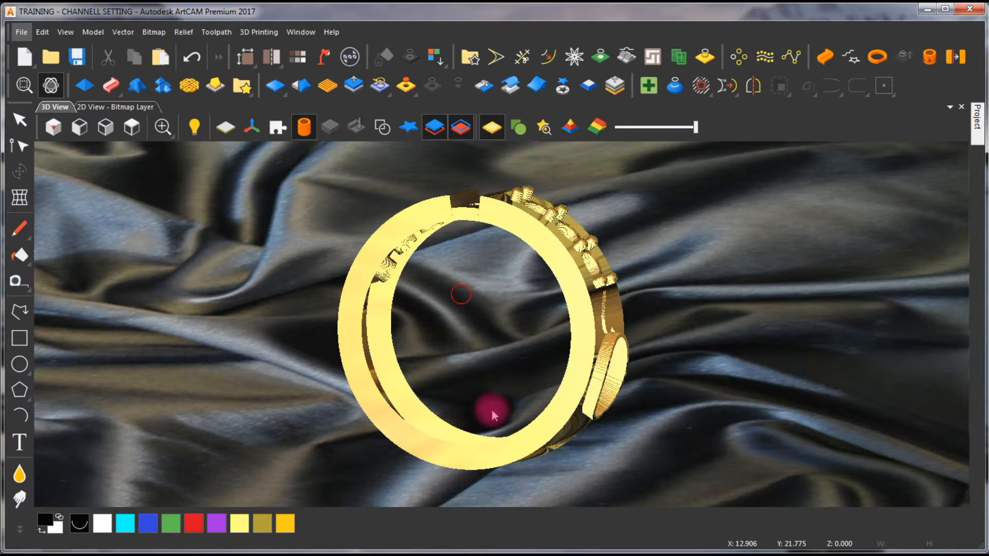
click(569, 127)
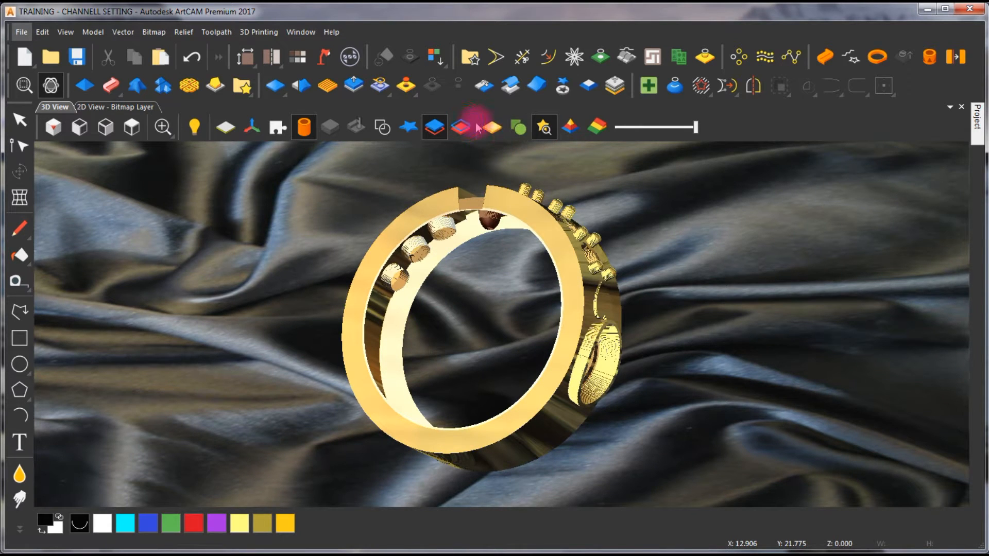
Toggle the back relief, front relief, relief clipart and flat/rotary display, leaving only the fabric backdrop.
click(459, 128)
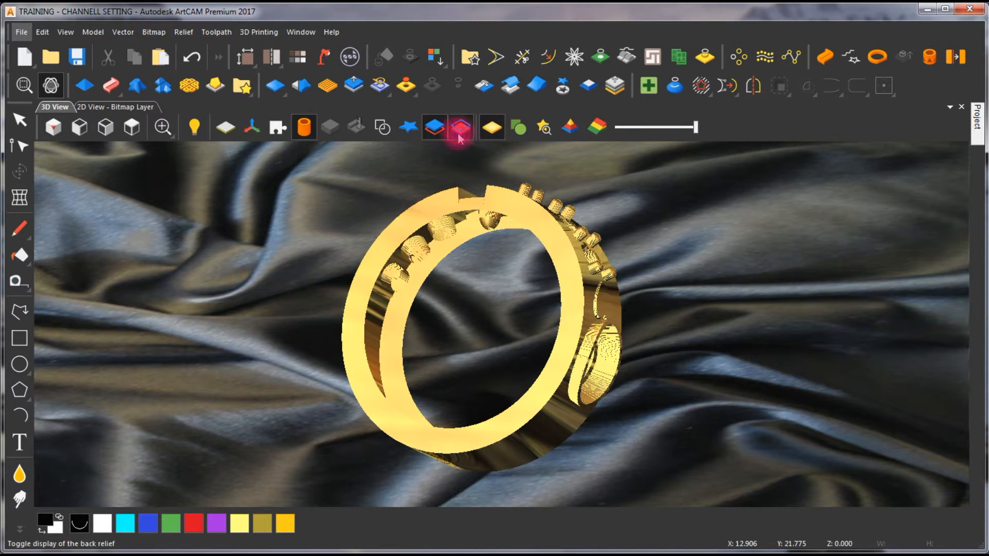
click(434, 128)
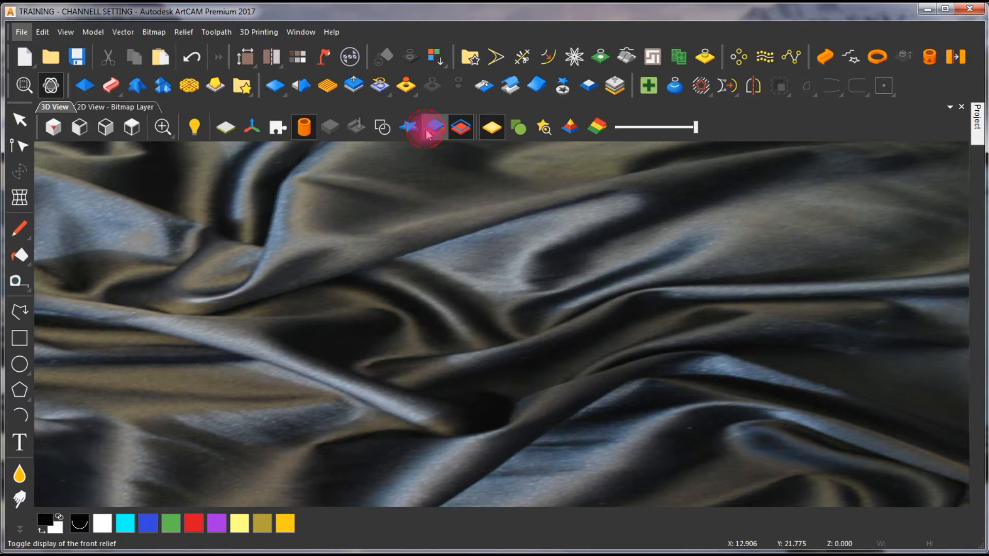
click(432, 127)
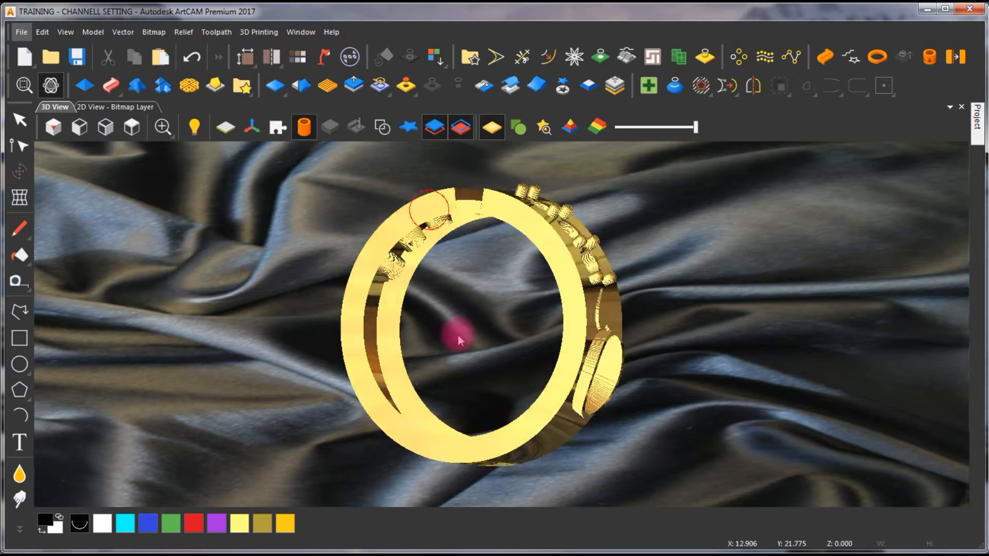
click(413, 128)
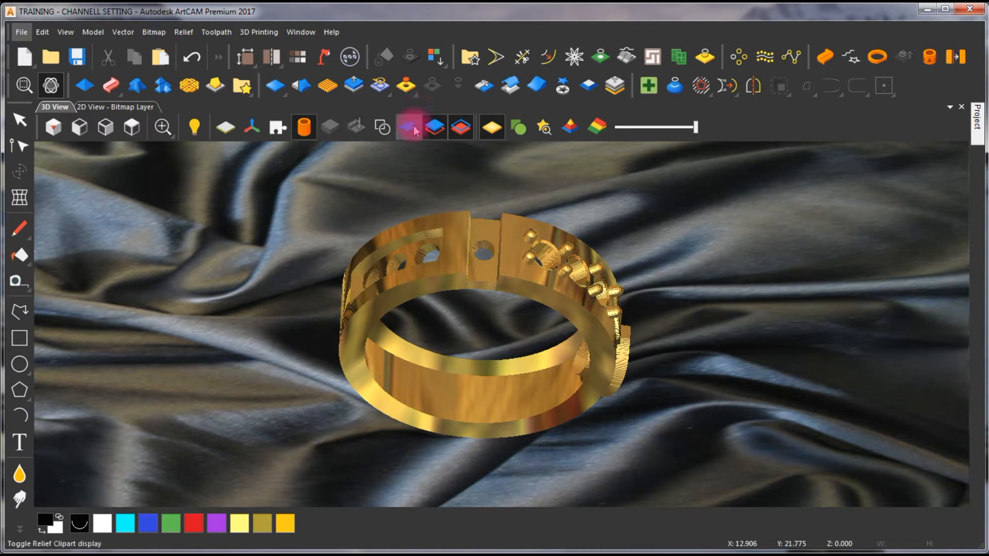
mouse_move(413, 130)
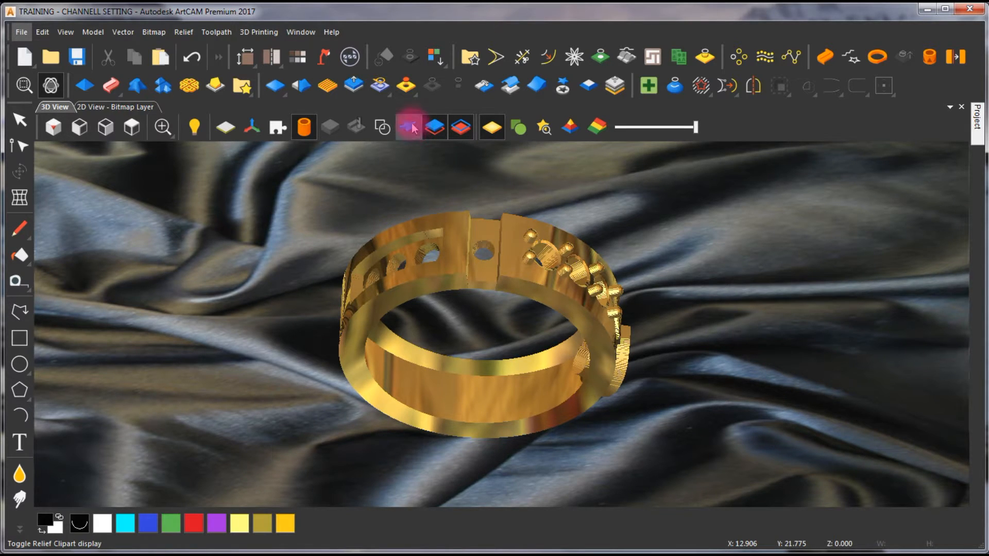
mouse_move(276, 127)
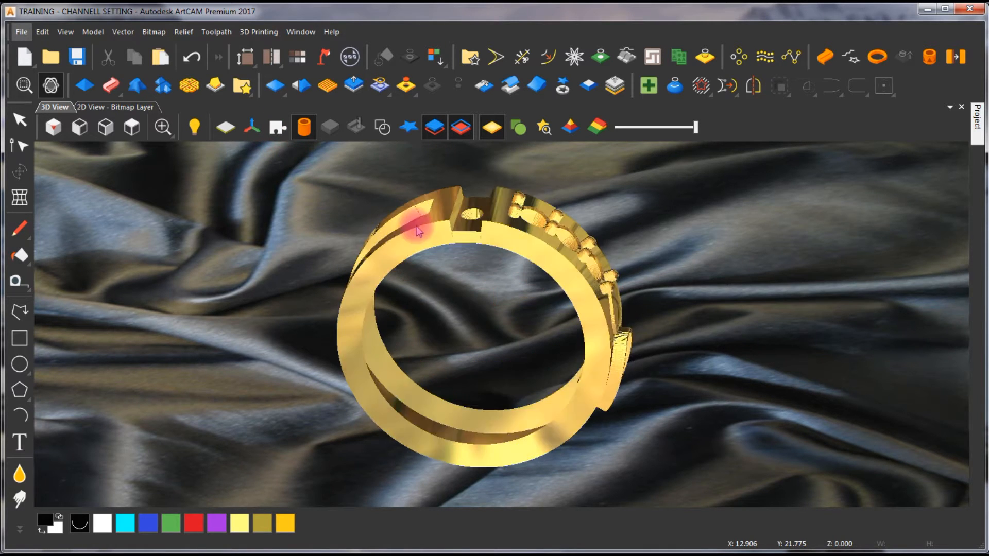
click(276, 127)
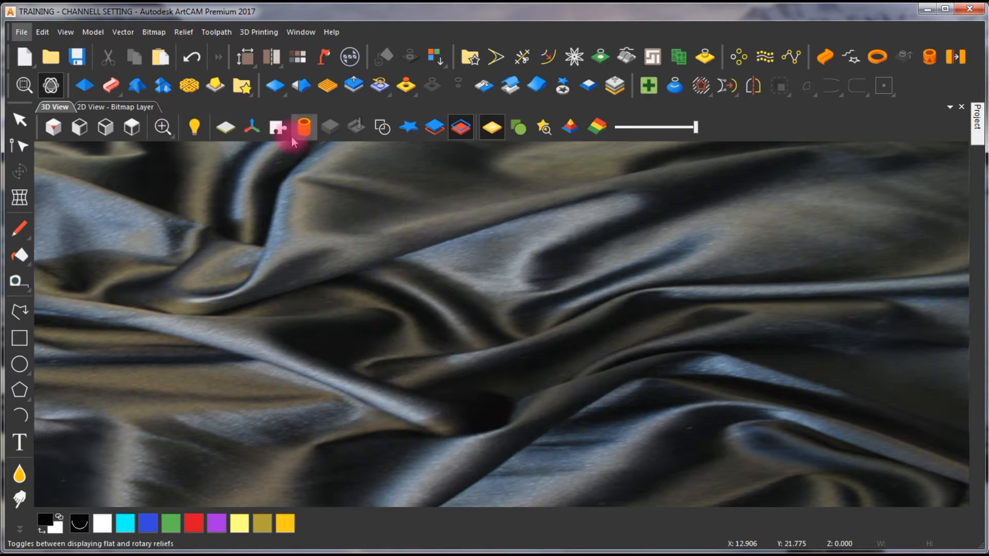
Show the ring assembly with its gems and select the first Brilliant under CHANNELL SETTINGGems.
click(276, 127)
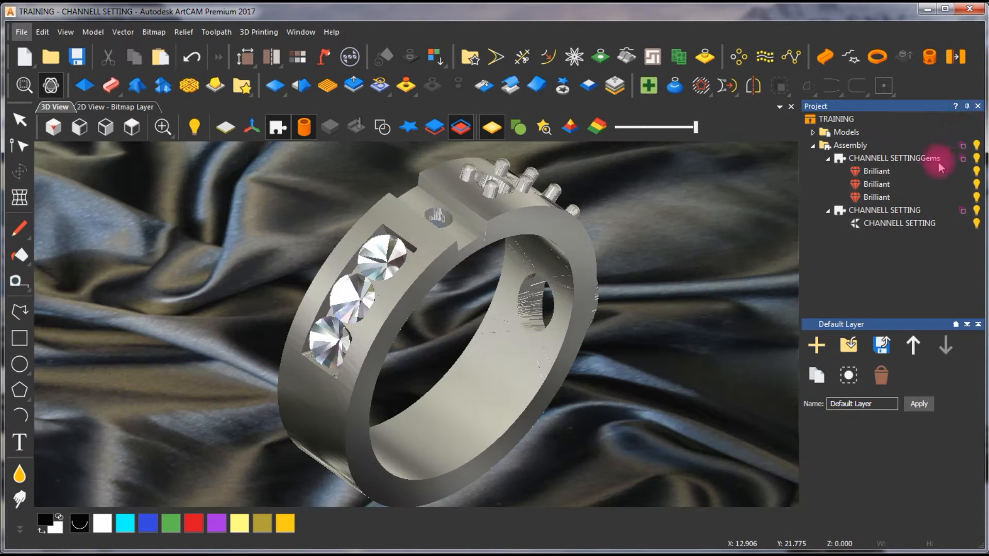
mouse_move(641, 261)
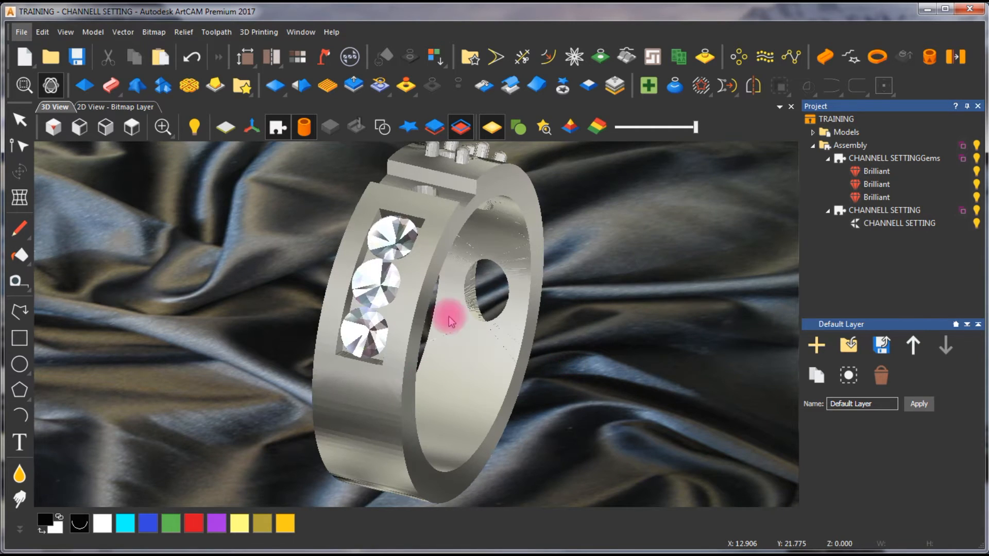
click(875, 171)
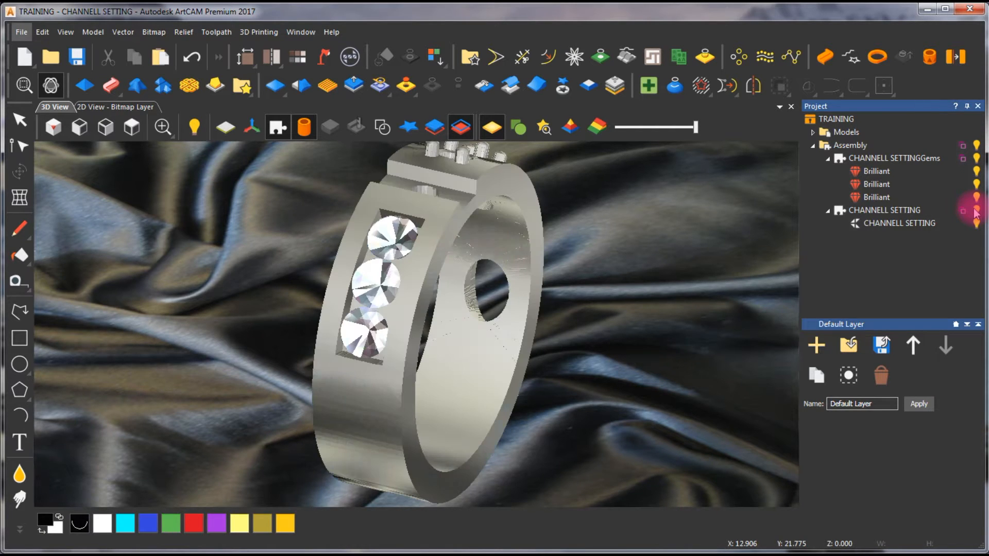
click(876, 171)
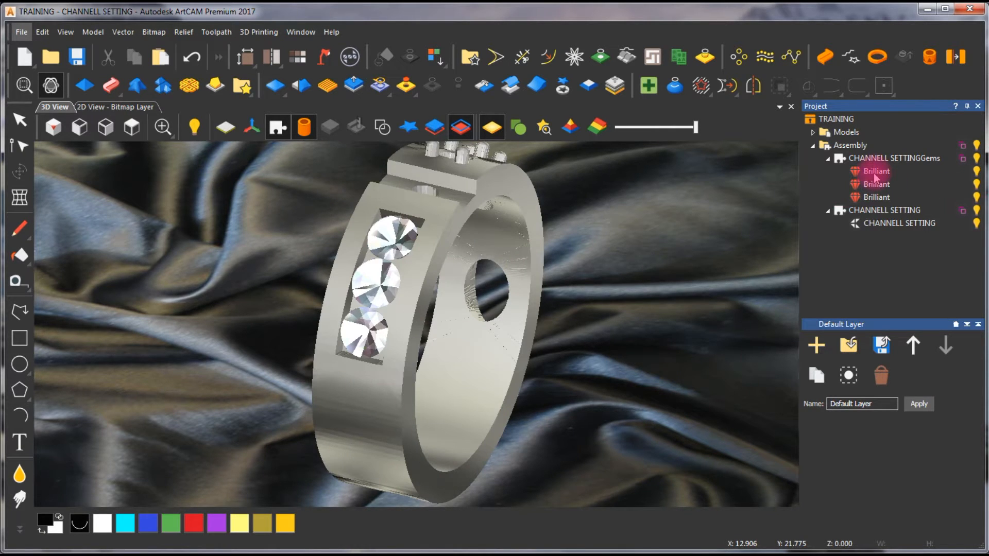
click(876, 171)
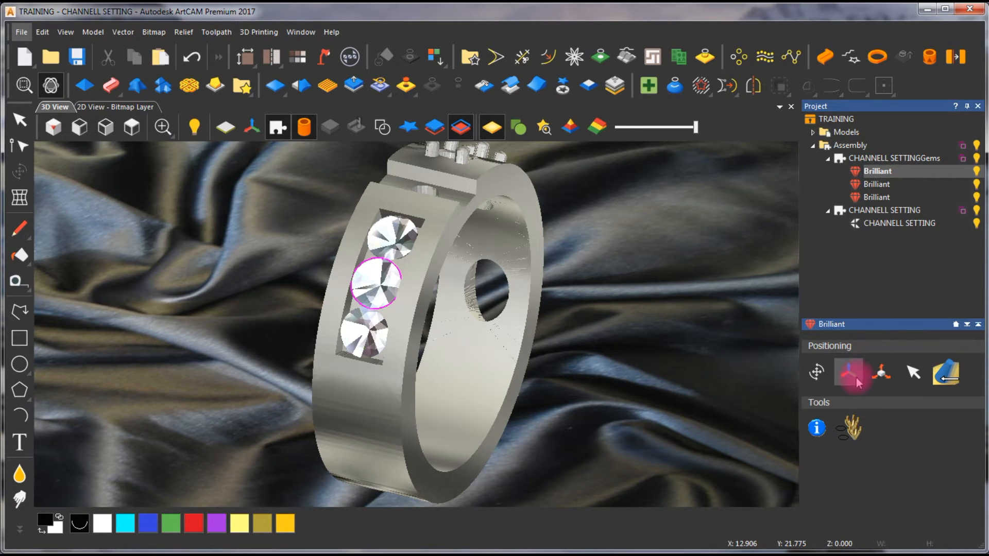
mouse_move(850, 372)
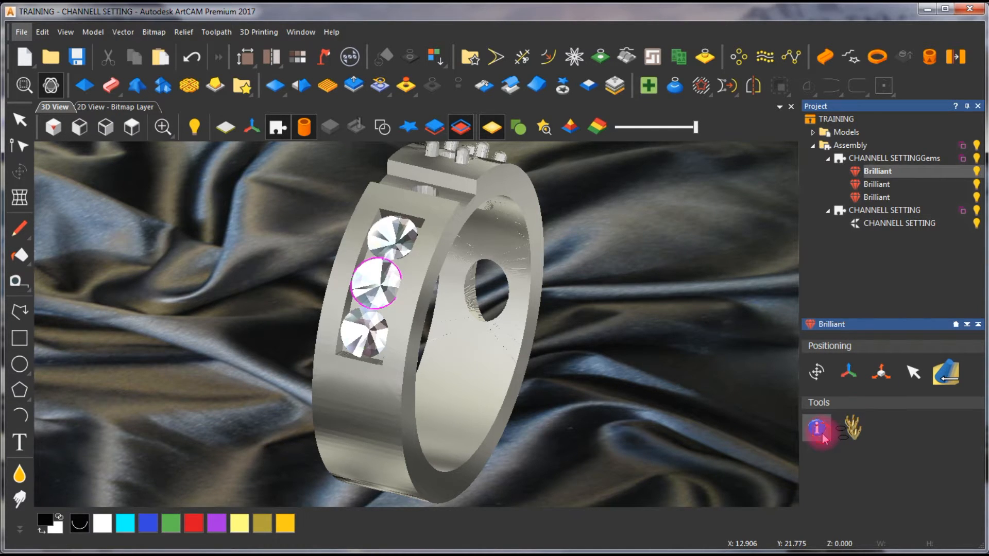
Colour the middle Brilliant gem red via Gem Properties and Edit Colour.
click(816, 428)
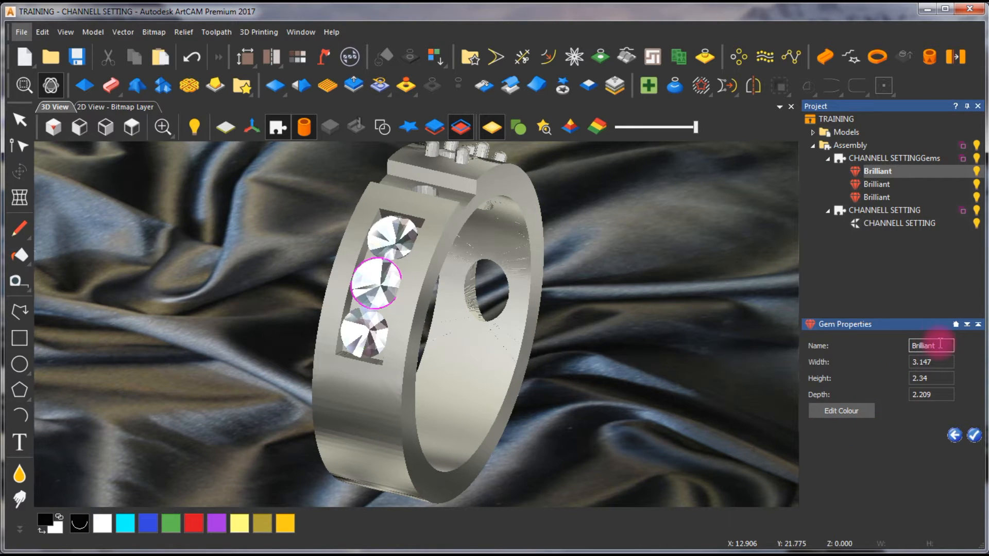
click(931, 395)
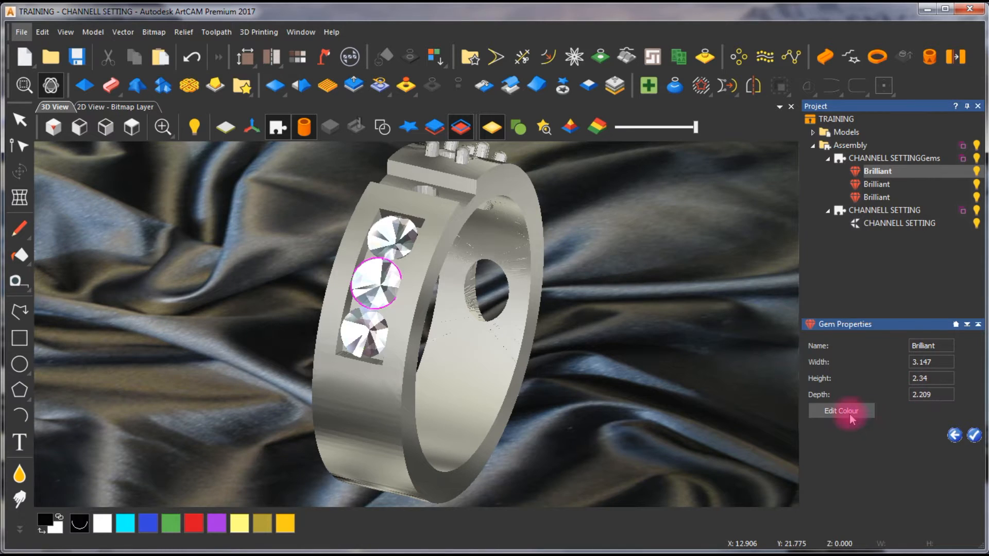
click(841, 412)
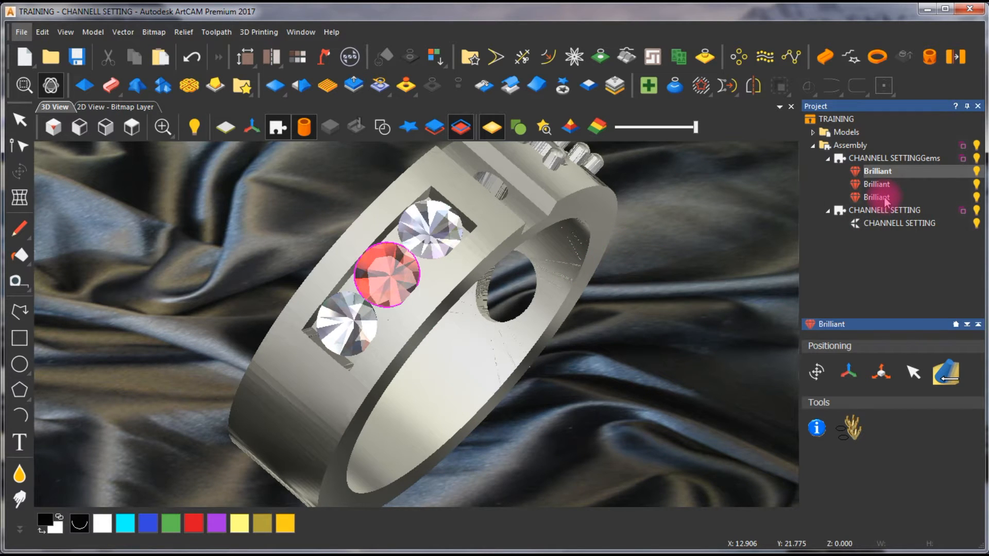
Select the third Brilliant gem and change its colour to blue.
click(877, 197)
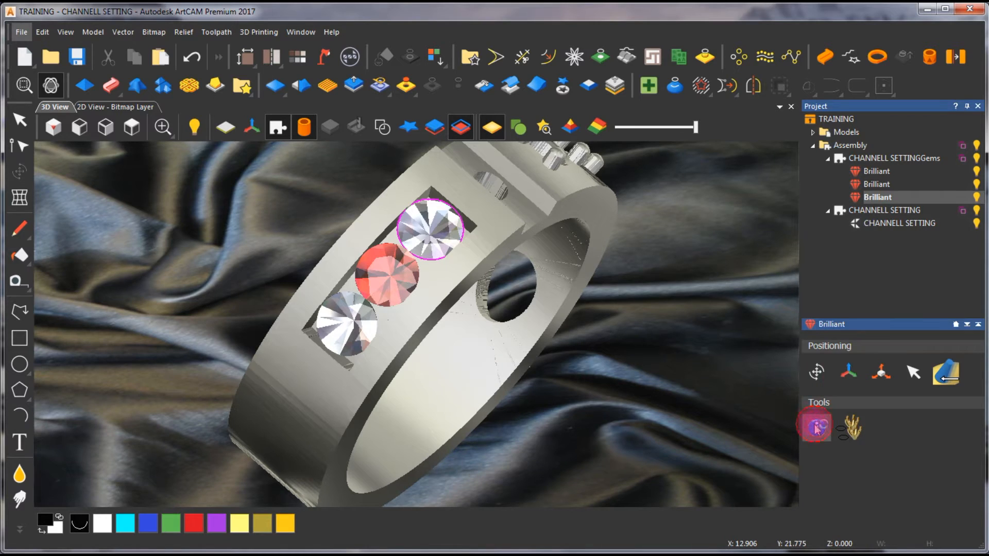
click(816, 428)
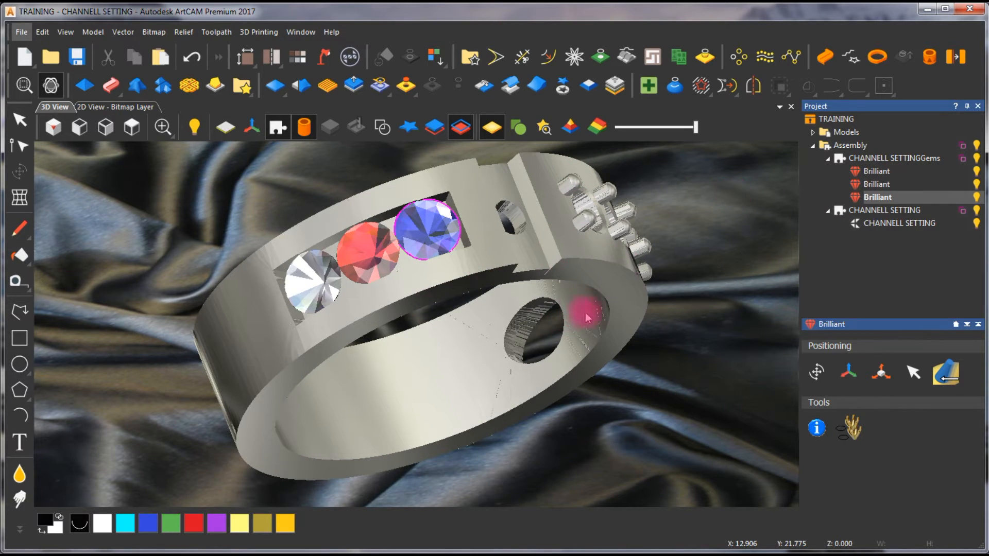
Orbit the ring to inspect its inner side, edge and gems before applying the gold material.
drag(586, 315, 309, 243)
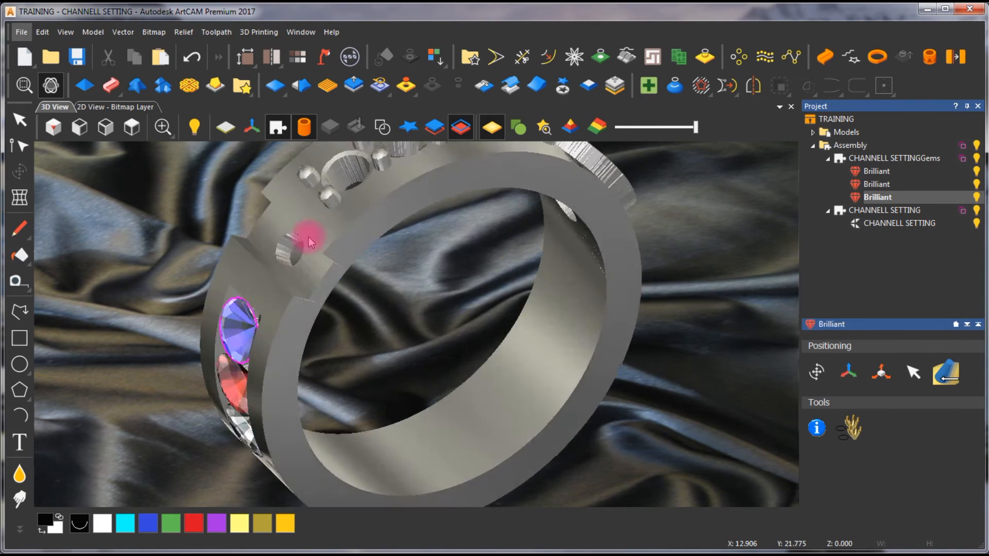
drag(310, 237, 527, 277)
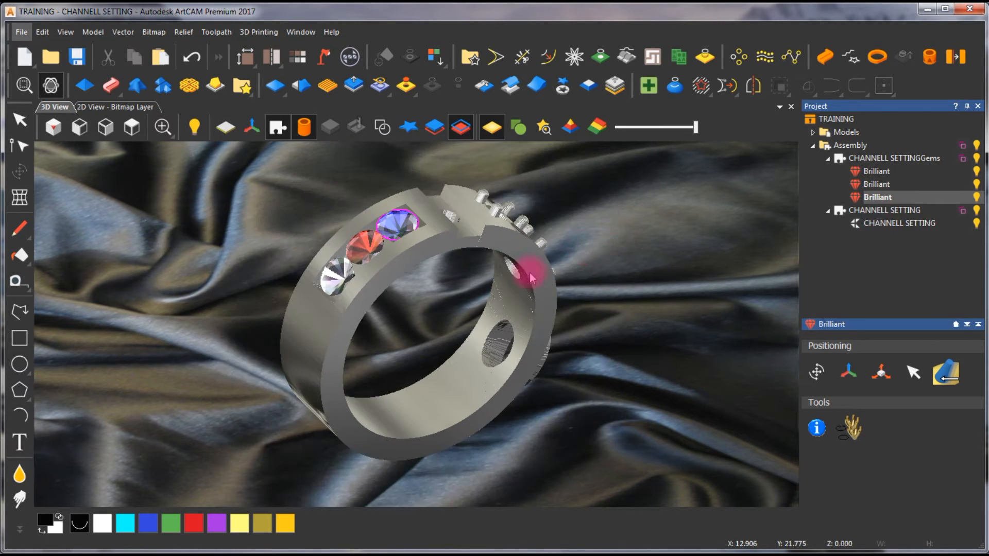
drag(527, 271, 284, 353)
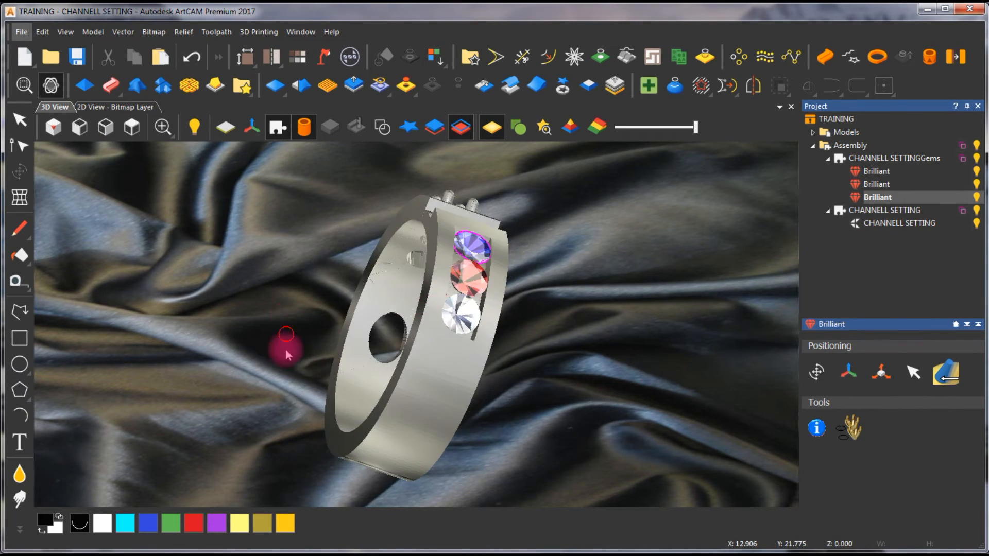
drag(286, 352, 610, 338)
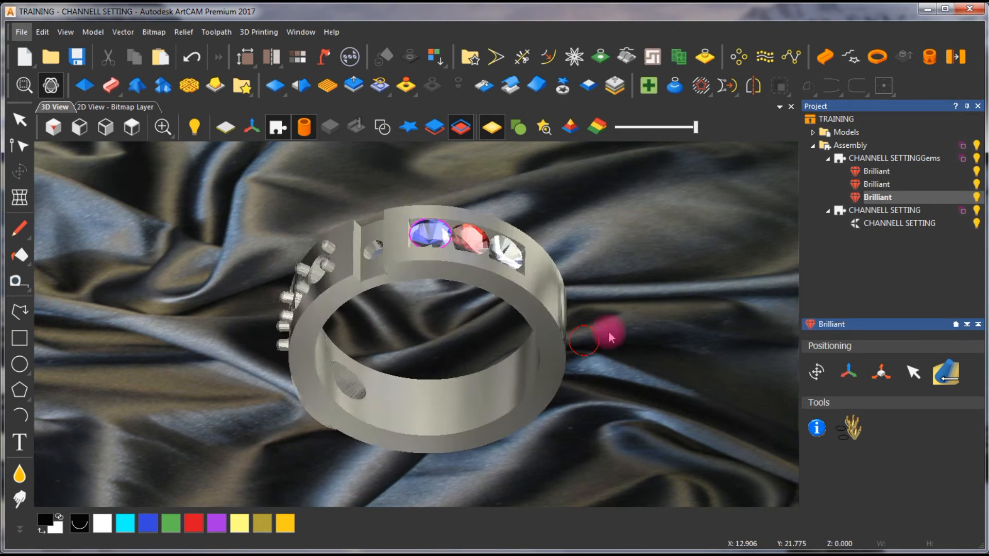
drag(609, 338, 435, 351)
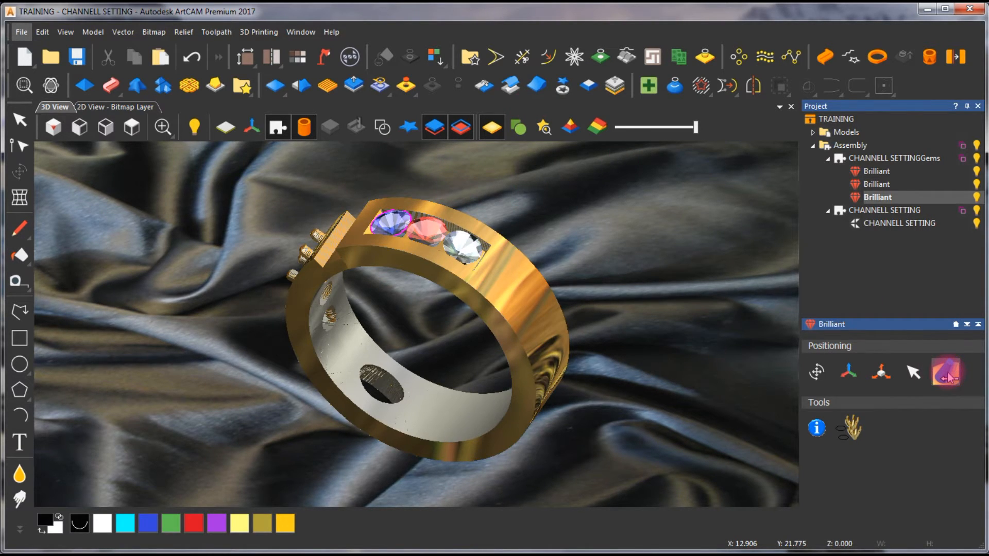
Clear the gold preview so the ring band returns to plain silver.
click(877, 197)
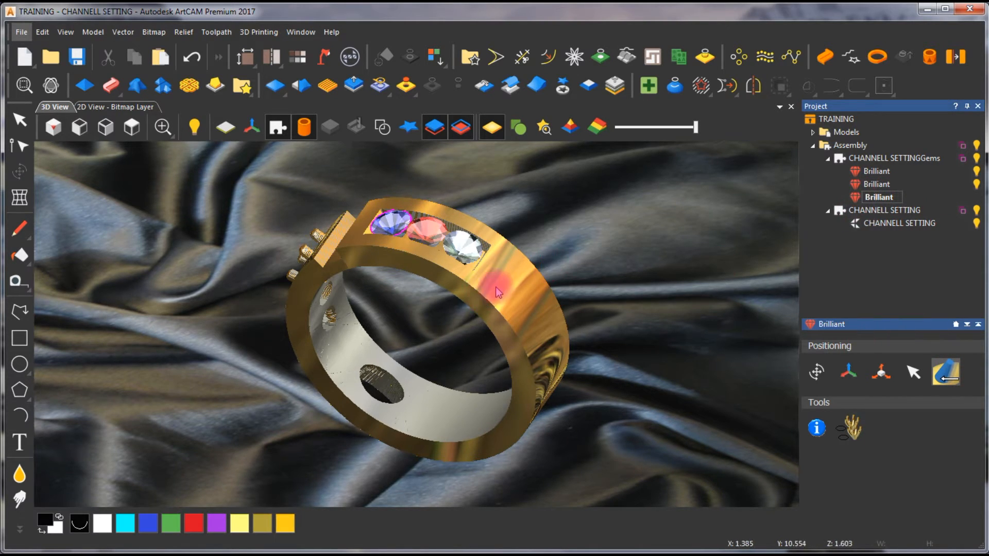
click(879, 198)
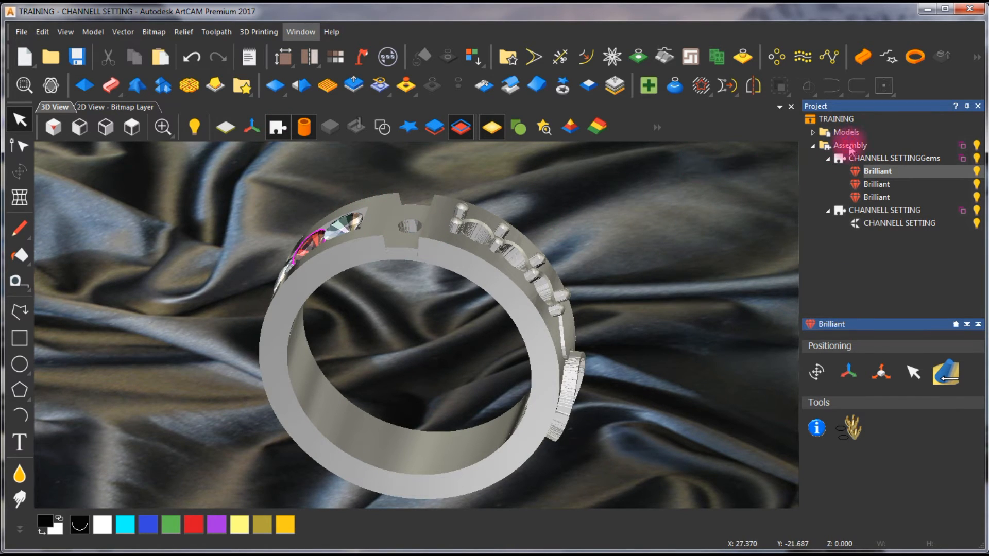
Open the Component Library for the Assembly and choose the Settings library of ring settings.
click(851, 145)
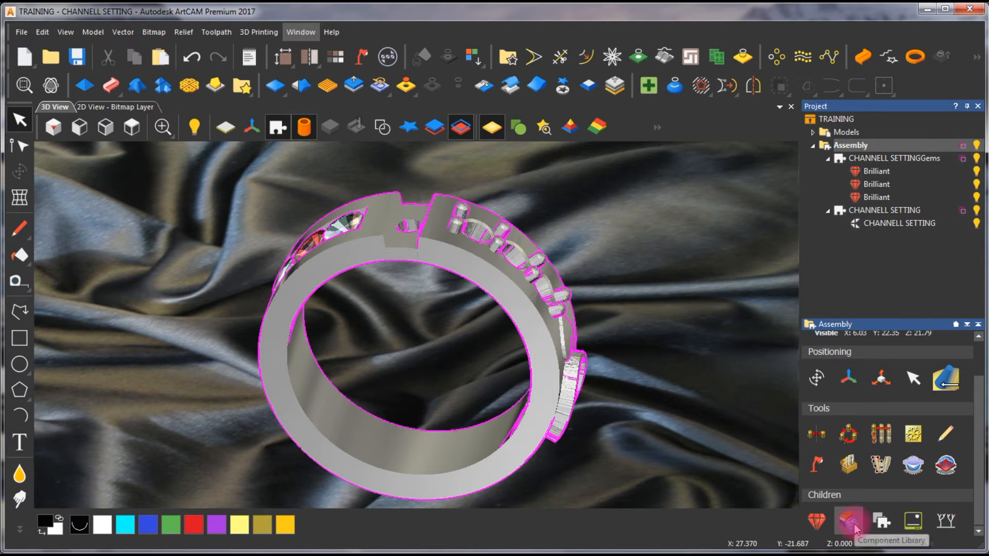
click(850, 522)
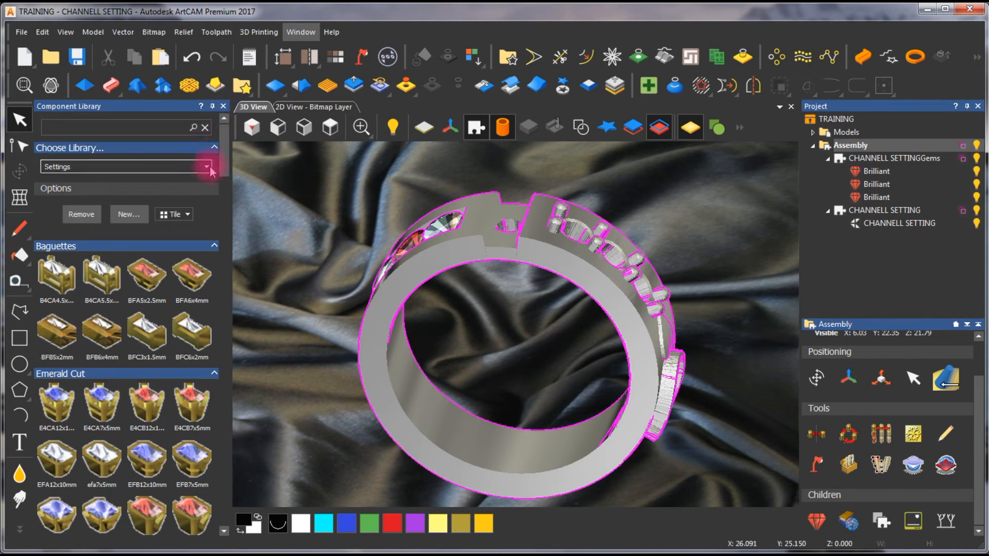
click(206, 167)
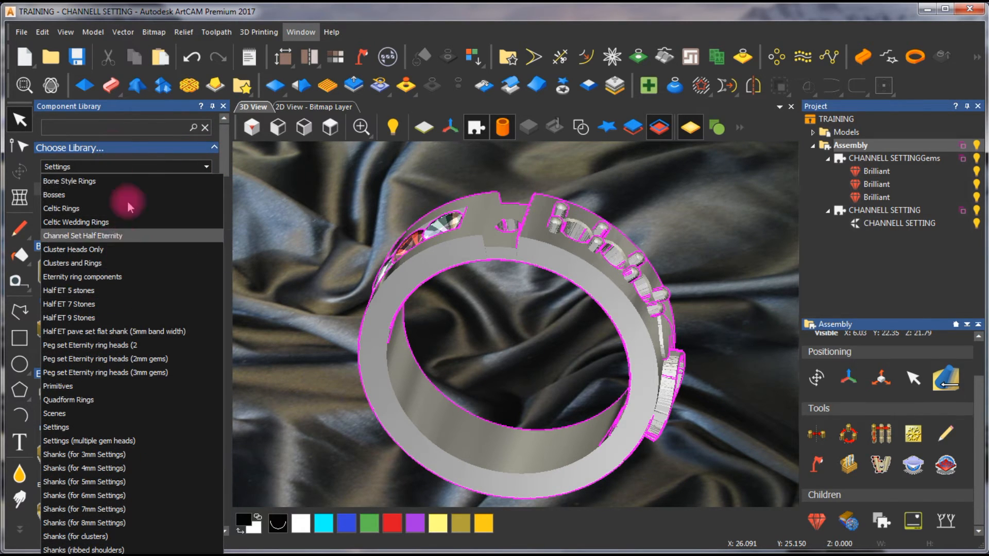
mouse_move(161, 262)
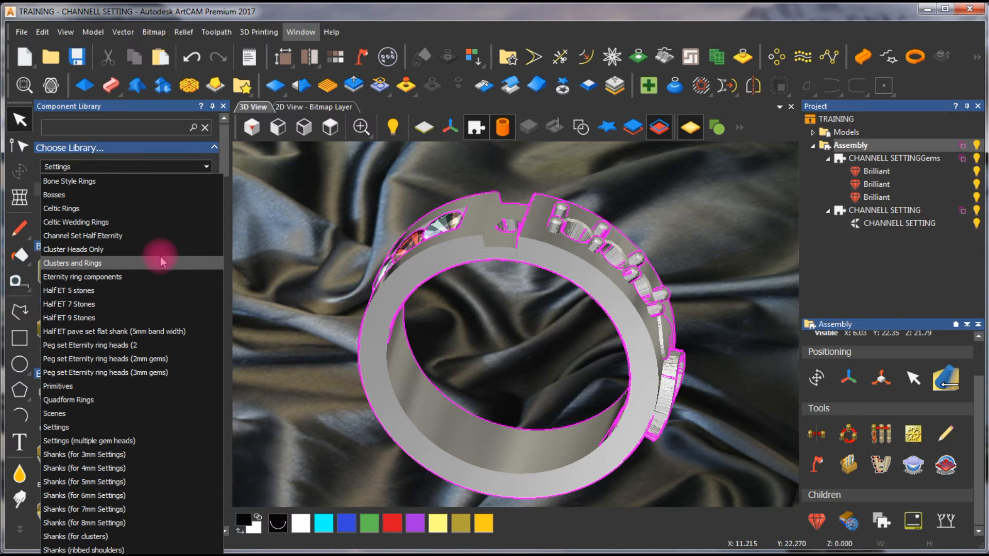
click(72, 262)
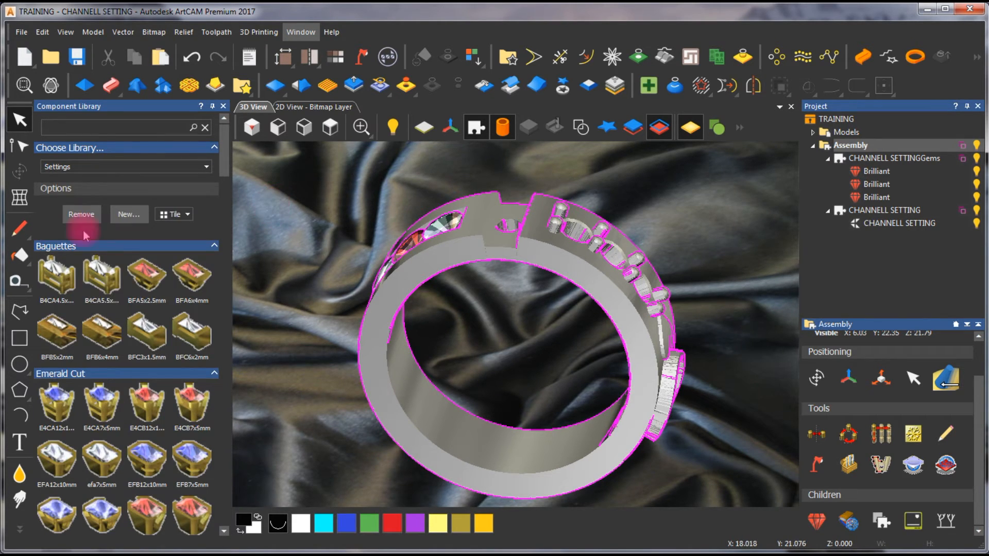
scroll(down, 3)
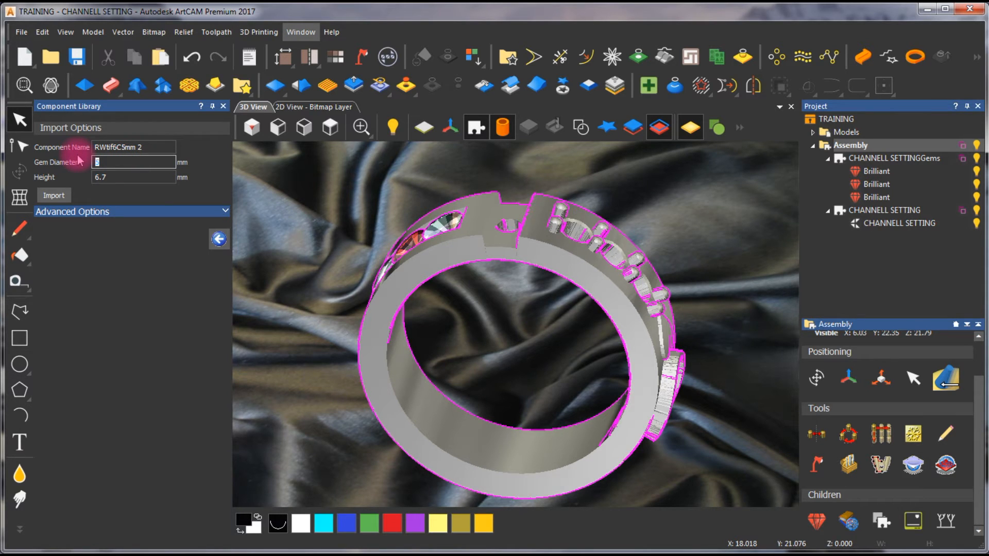
Import the RWtif6C5mm 2 prong-head solitaire with a 6.5 mm gem onto the ring.
text(6.5)
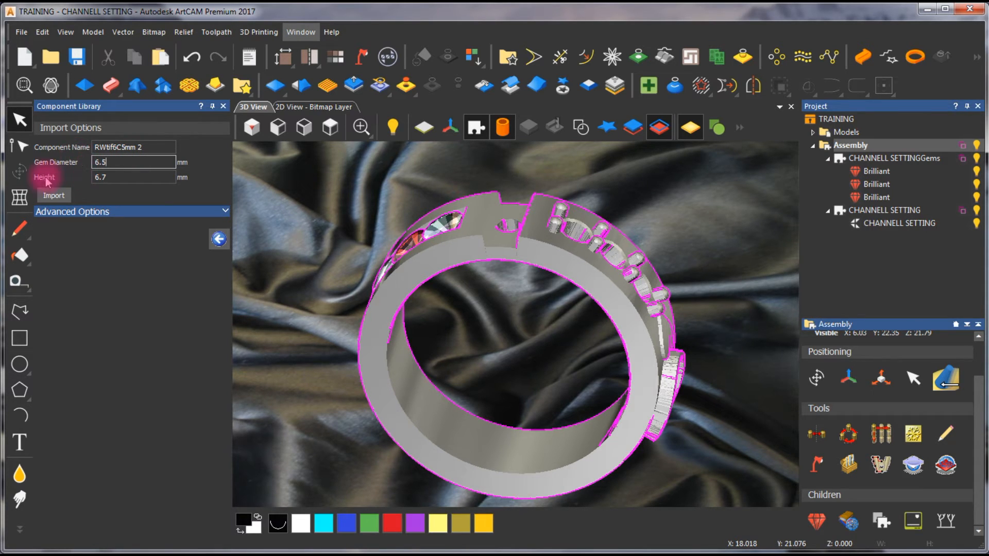
click(54, 195)
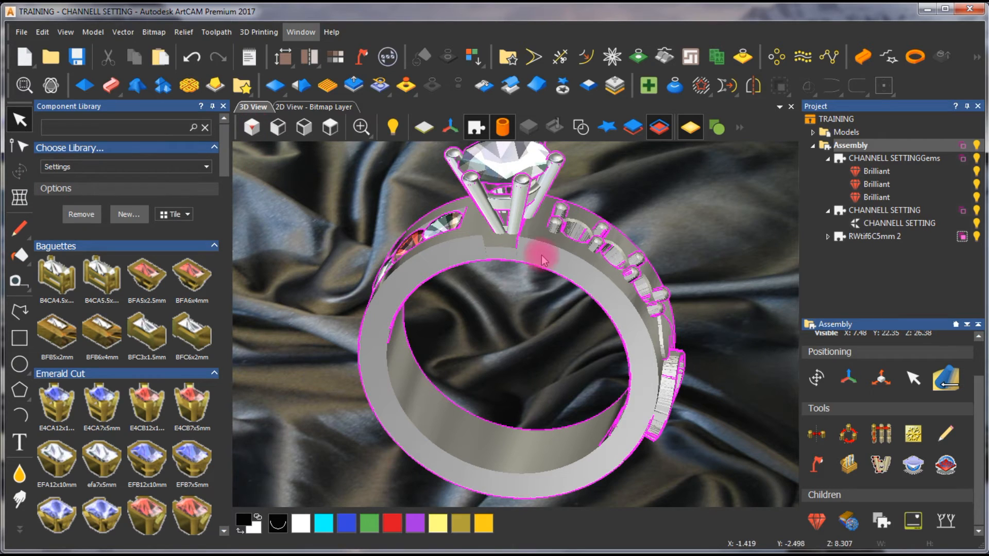
drag(543, 261, 546, 409)
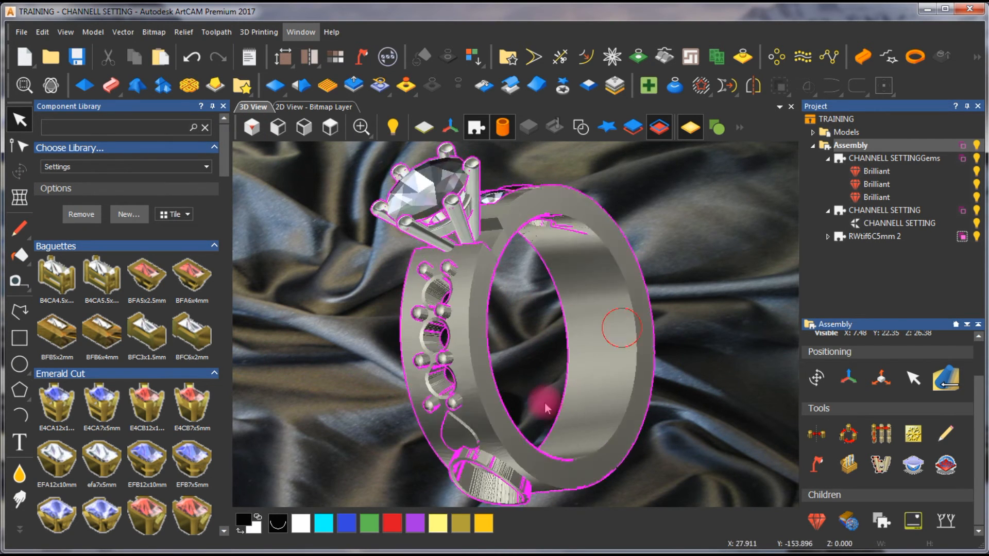
Inspect the new head from a preset direction, the top and the left.
click(329, 127)
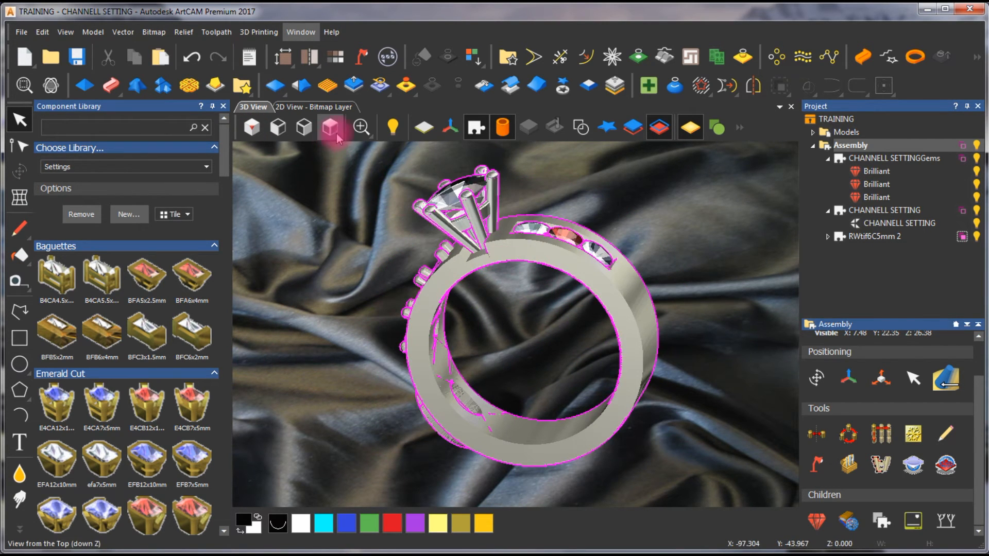
click(277, 128)
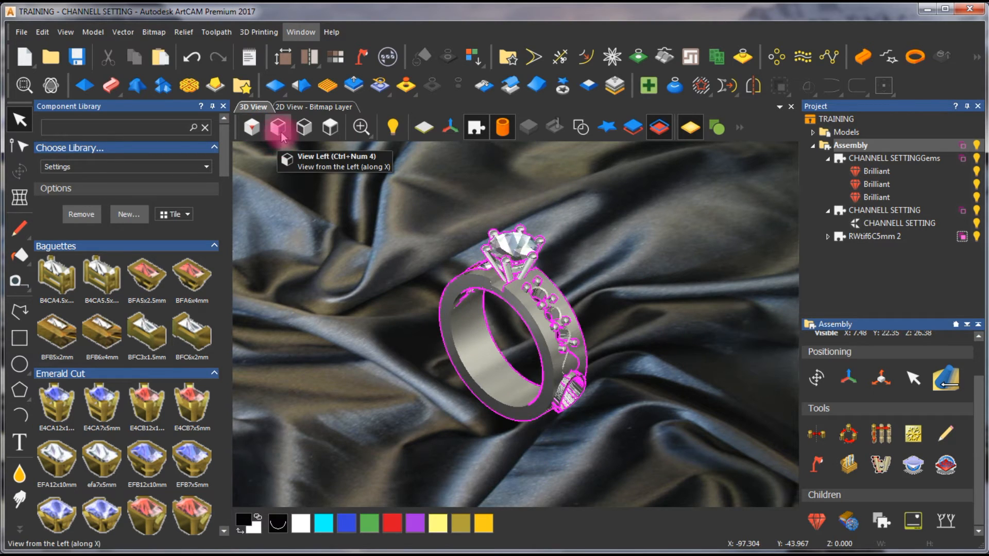
click(277, 128)
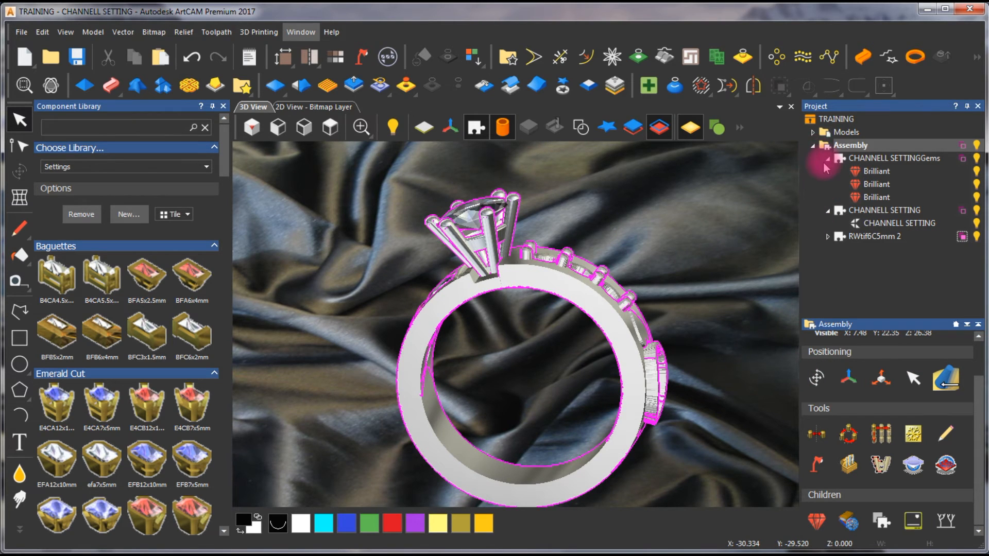
Select the Assembly and rotate the view to show the whole ring with its solitaire head.
click(813, 145)
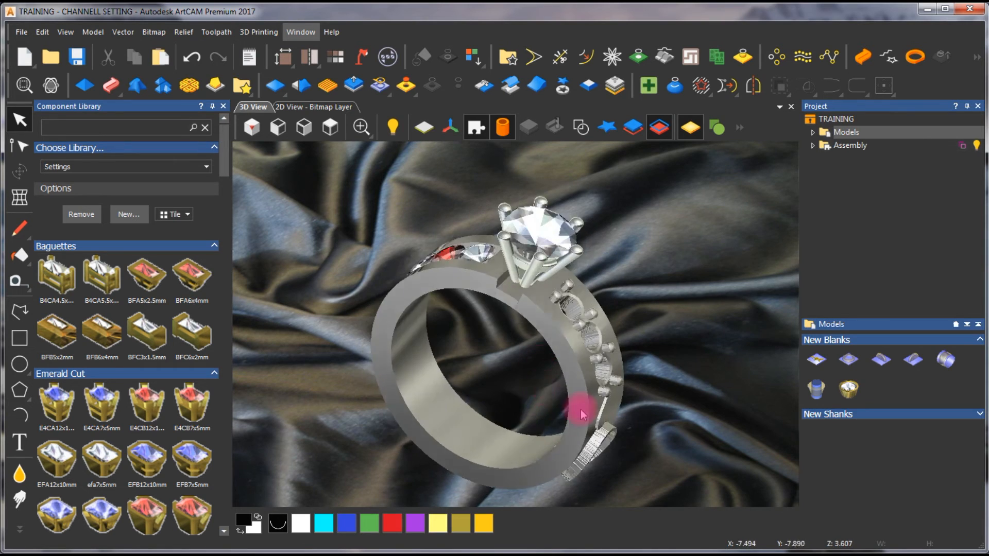
drag(580, 414, 609, 258)
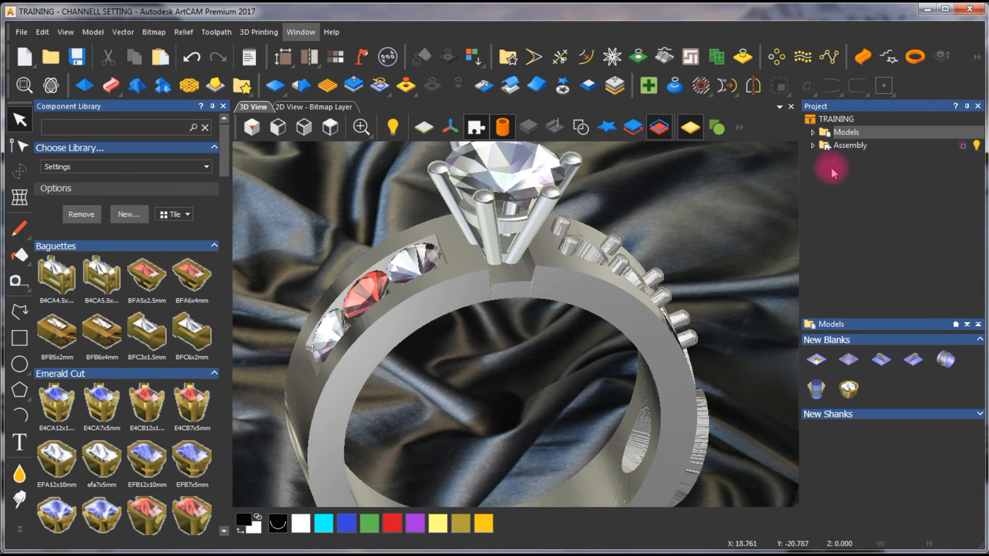
click(850, 145)
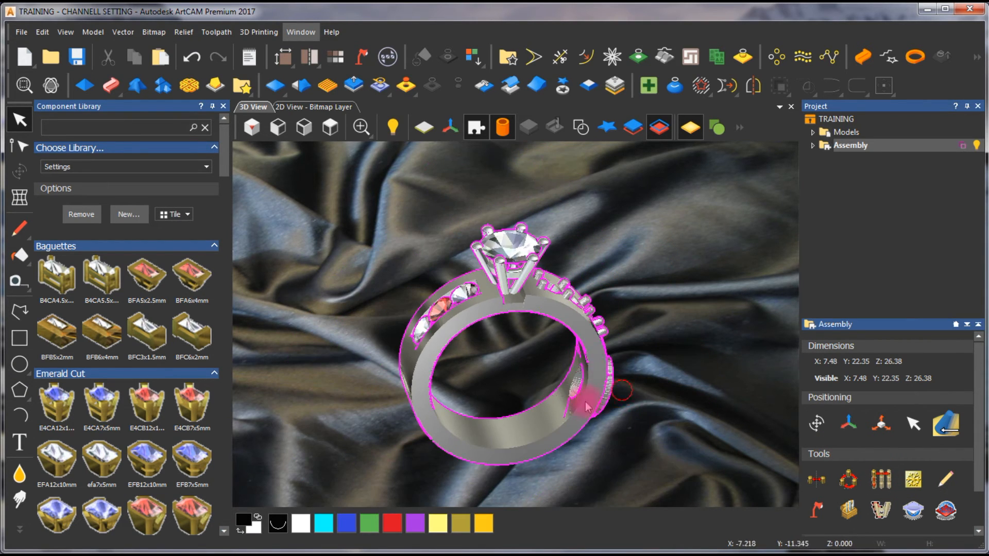
drag(586, 407, 580, 226)
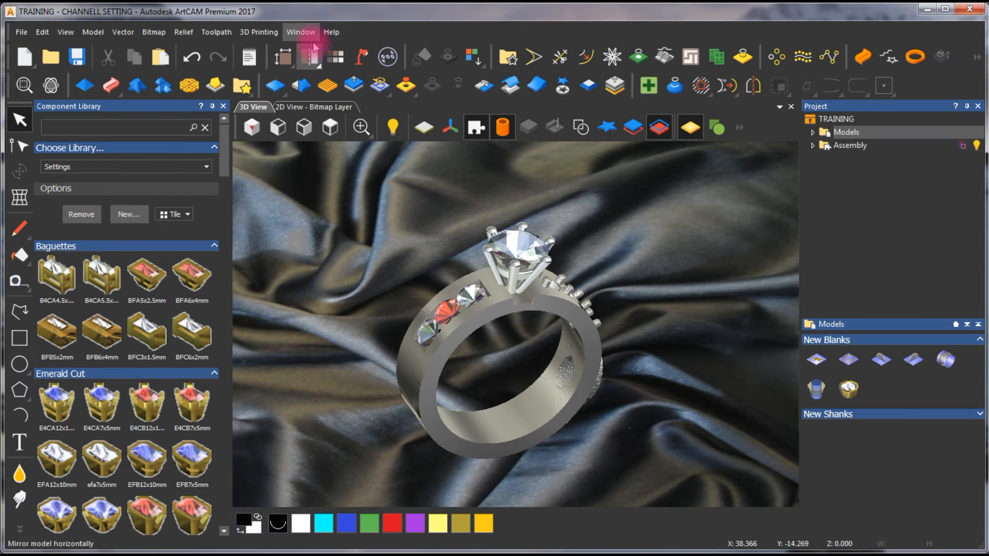
Choose Save 3D View Image... from the View menu.
click(301, 31)
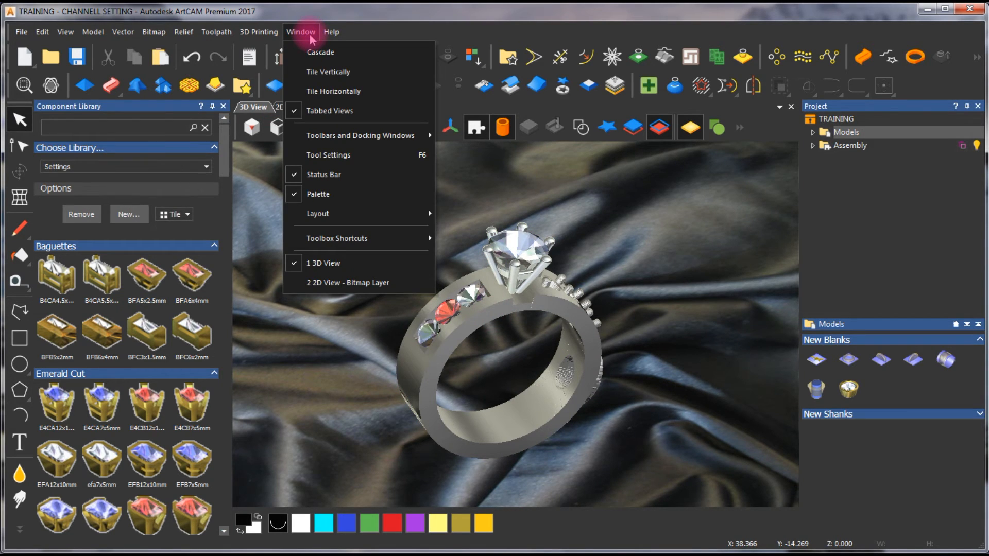
click(65, 32)
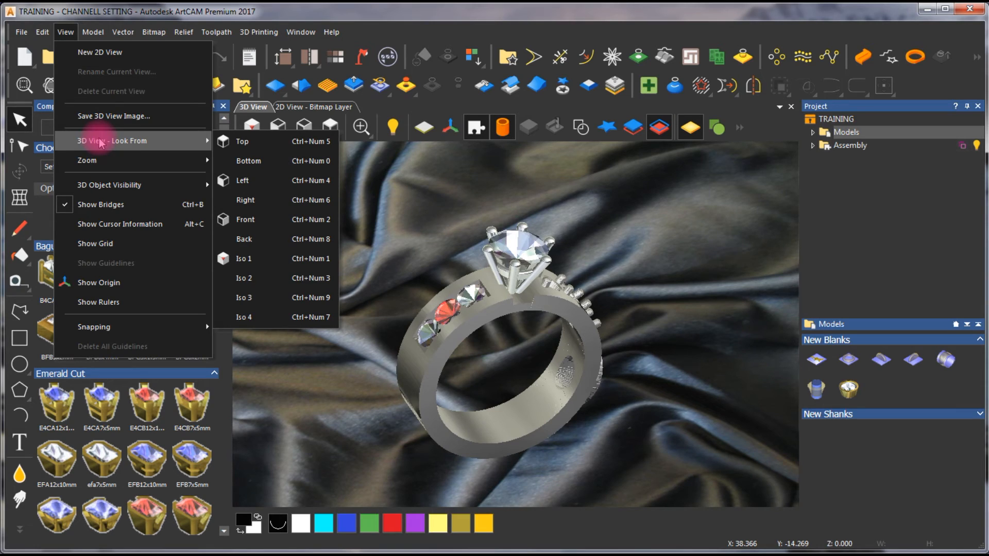
mouse_move(113, 117)
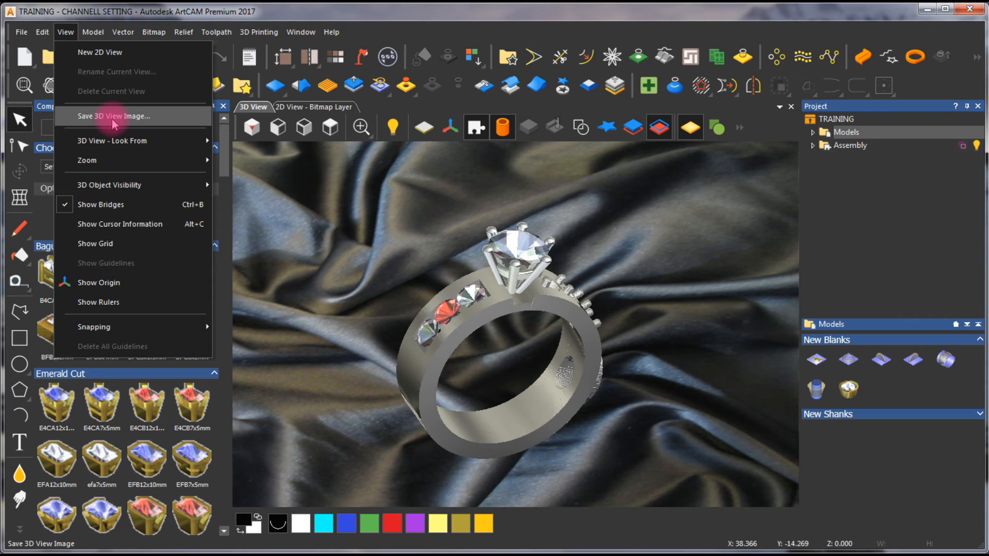
click(113, 117)
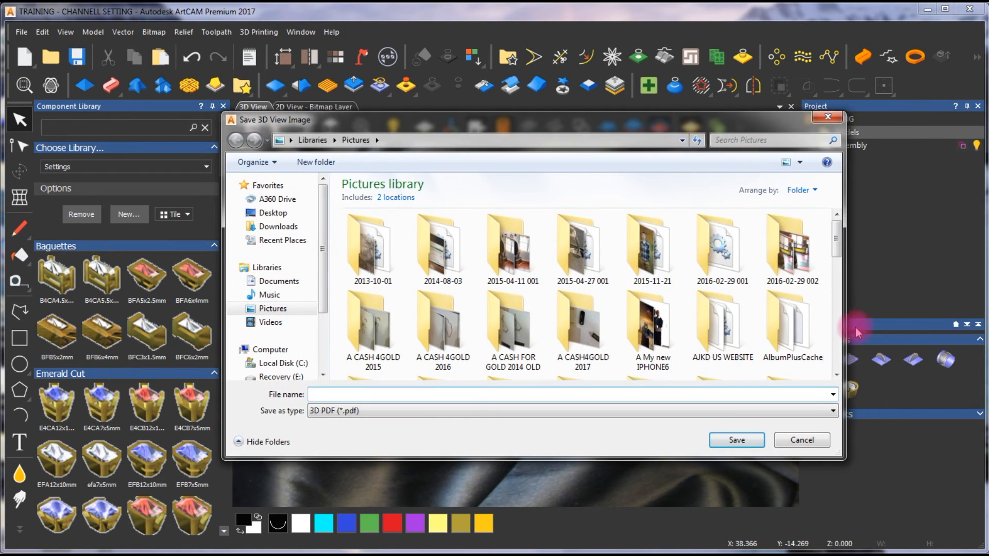
Cancel the Save 3D View Image dialog and rotate the ring to face the gem channel.
click(802, 443)
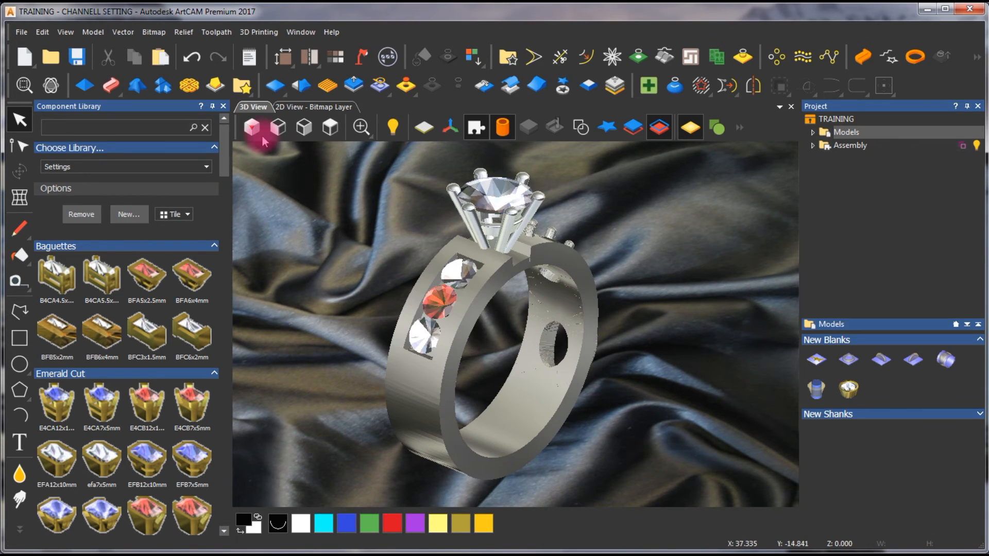
drag(265, 142, 720, 391)
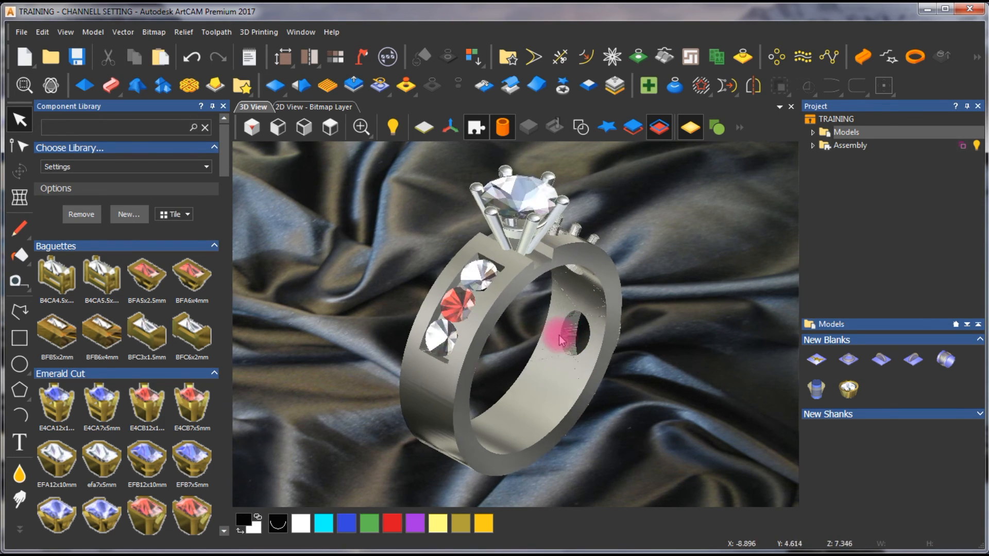
drag(561, 341, 552, 338)
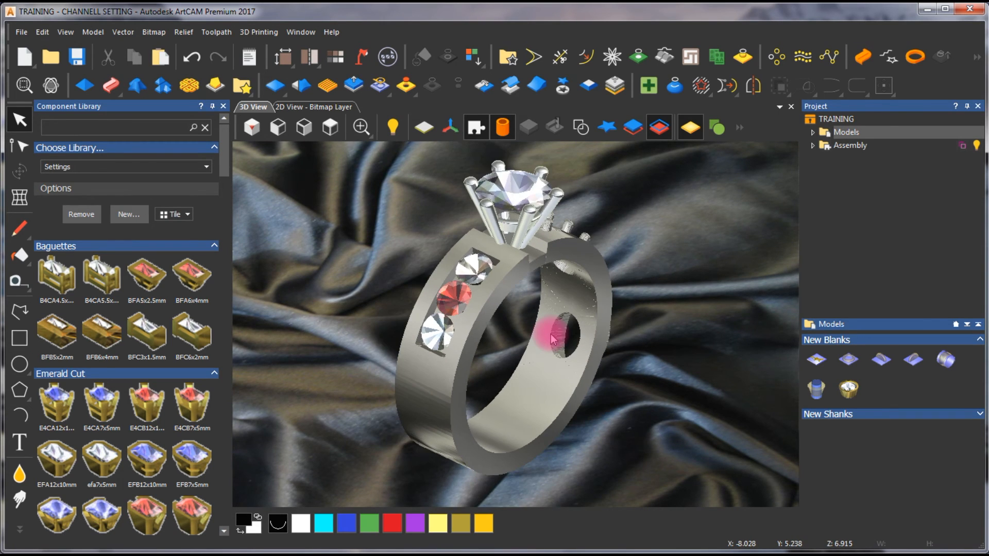
Save the 3D view image as a JPEG named PART on the Desktop.
click(65, 32)
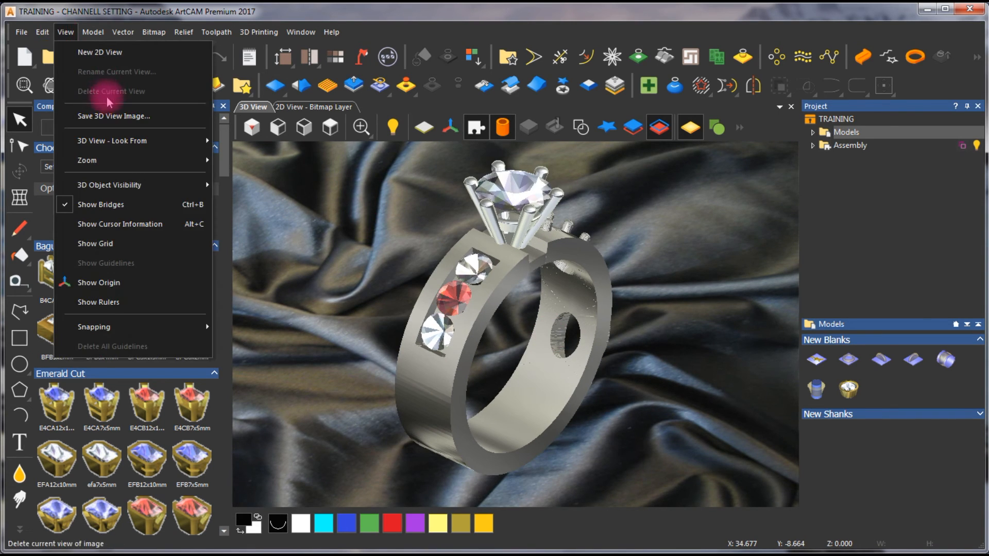
click(115, 118)
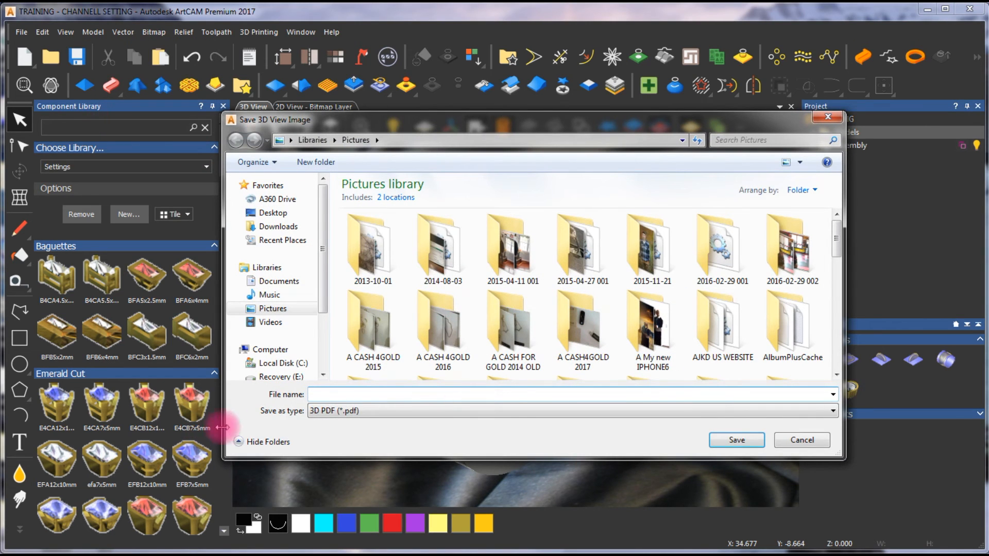
click(833, 411)
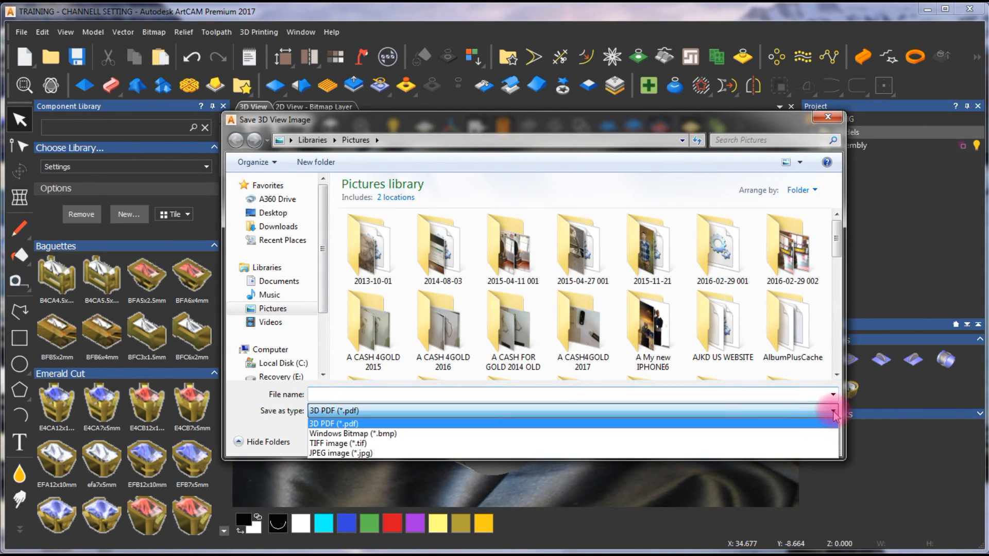
click(341, 454)
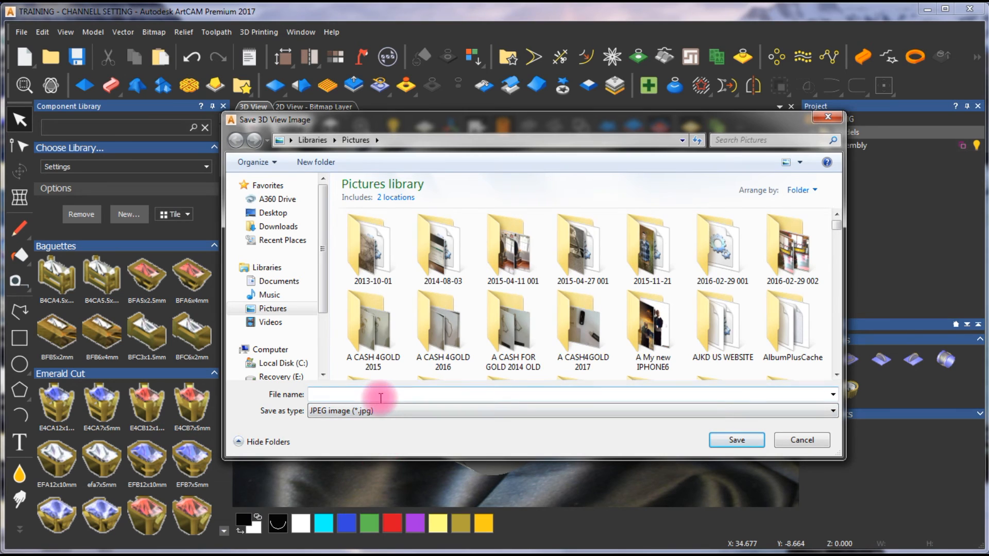
click(272, 212)
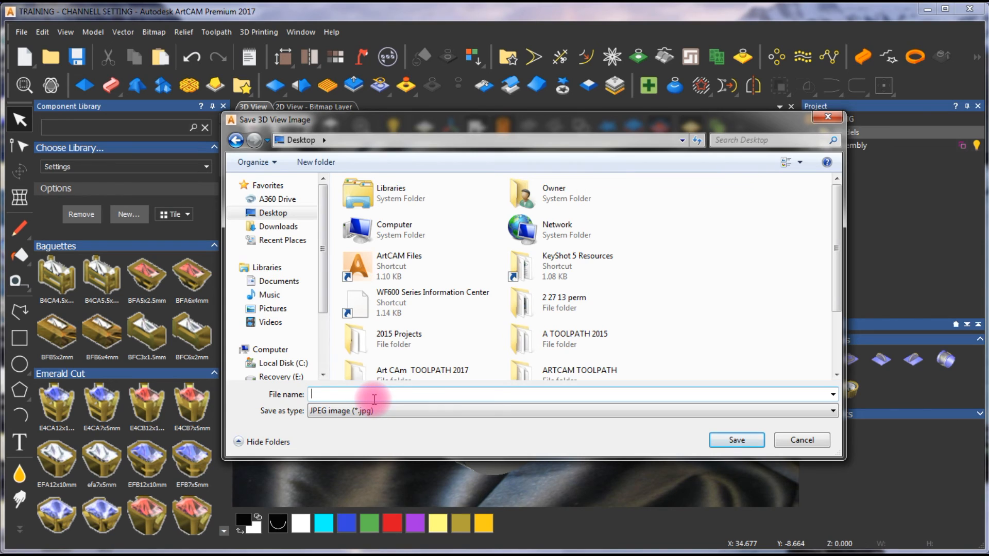
text(PART)
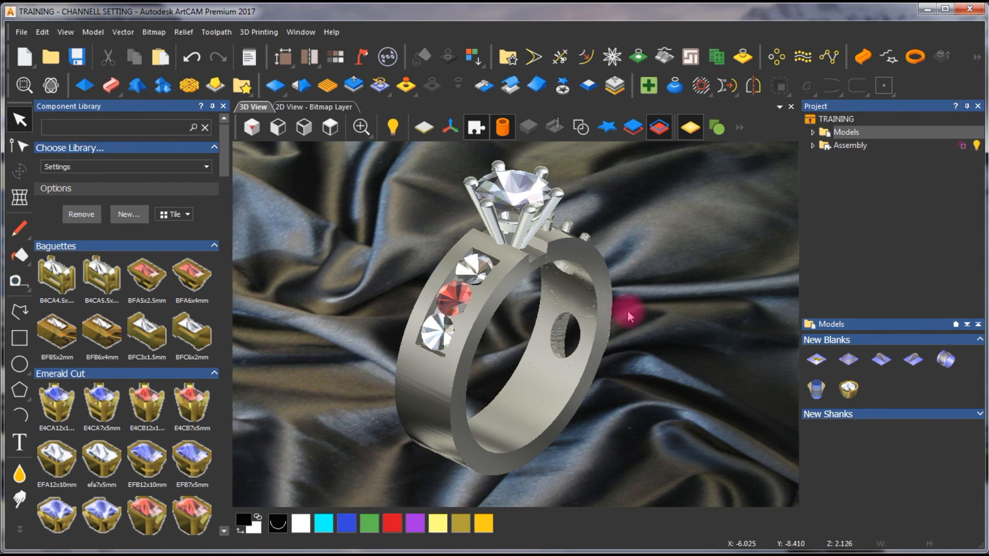
mouse_move(656, 331)
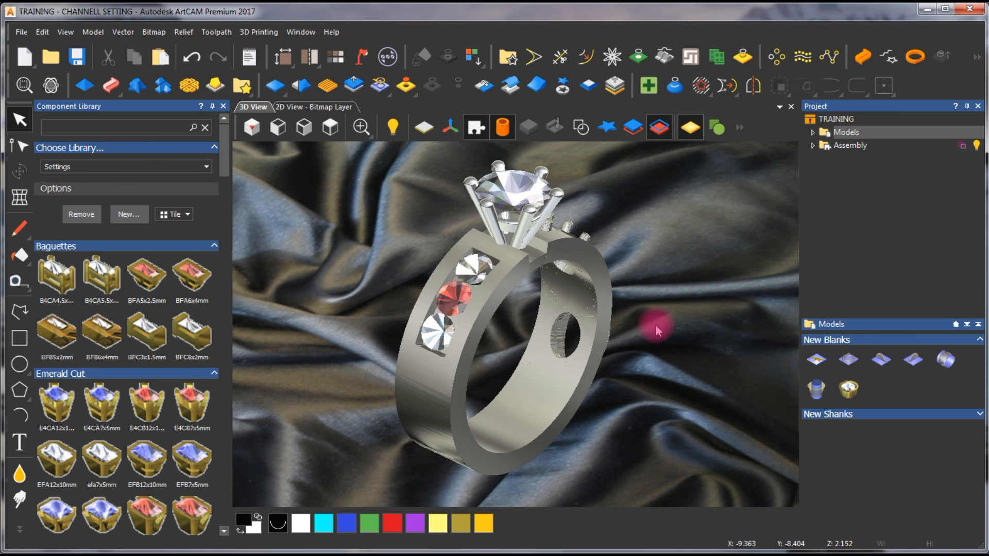
mouse_move(571, 211)
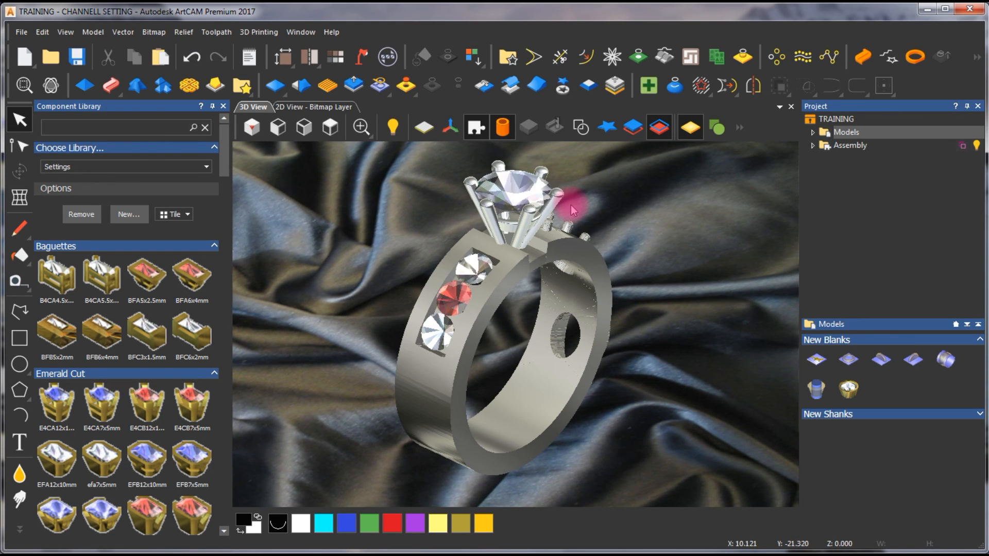
mouse_move(574, 210)
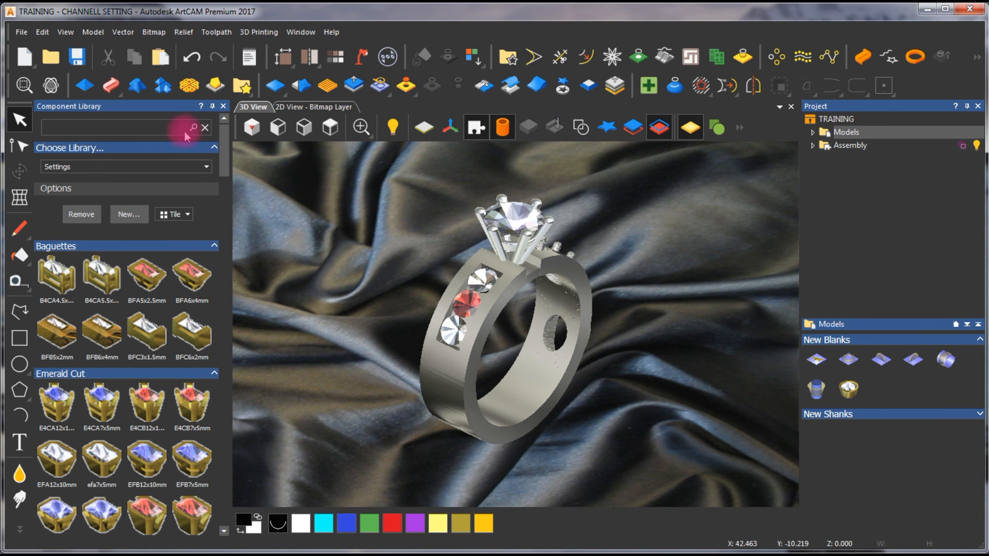
mouse_move(664, 353)
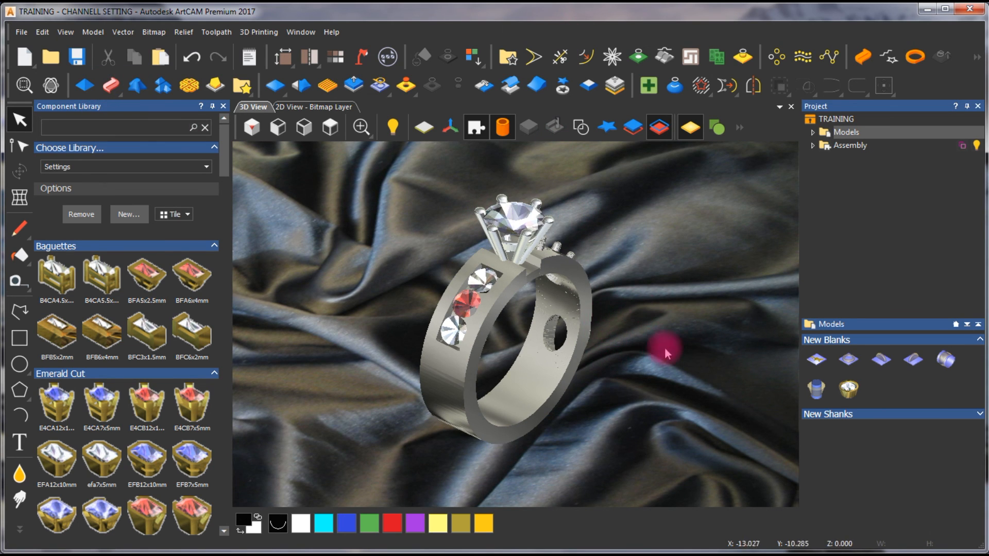
Rotate the ring edge-on so the band shows as a circle with the prong head on top.
drag(665, 354, 666, 249)
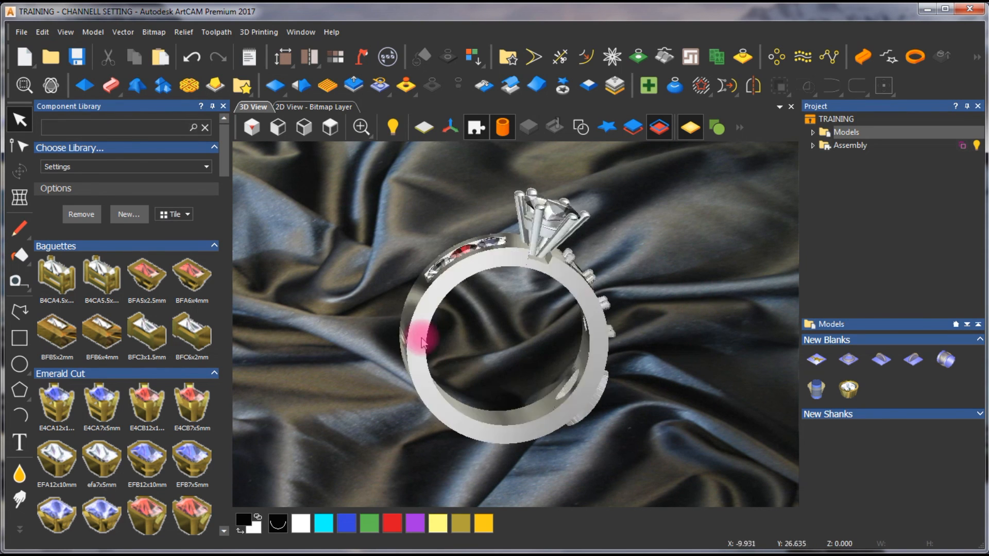
drag(423, 341, 452, 271)
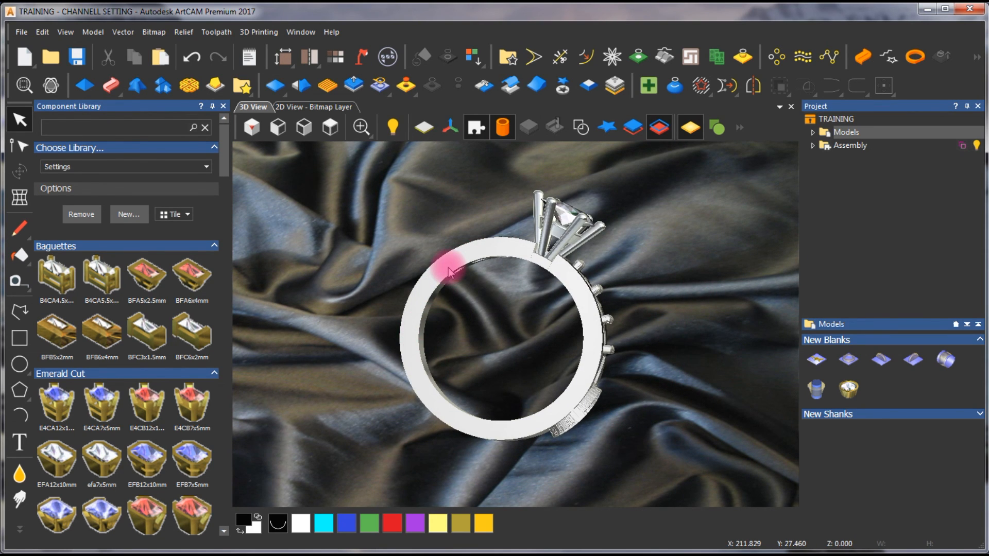